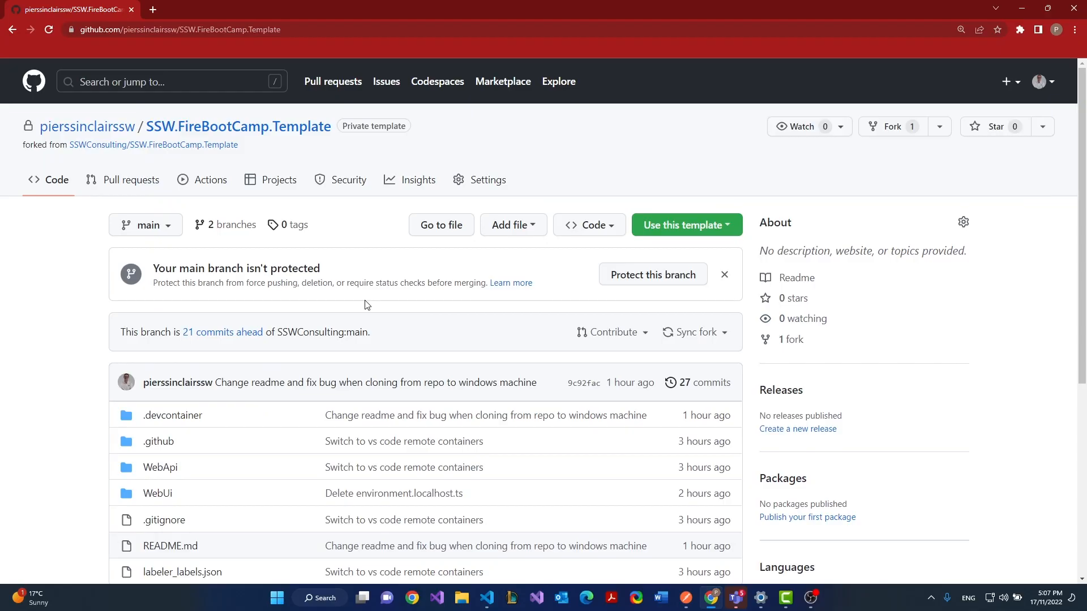
{"action": "mouse_move", "coordinate": [99, 430]}
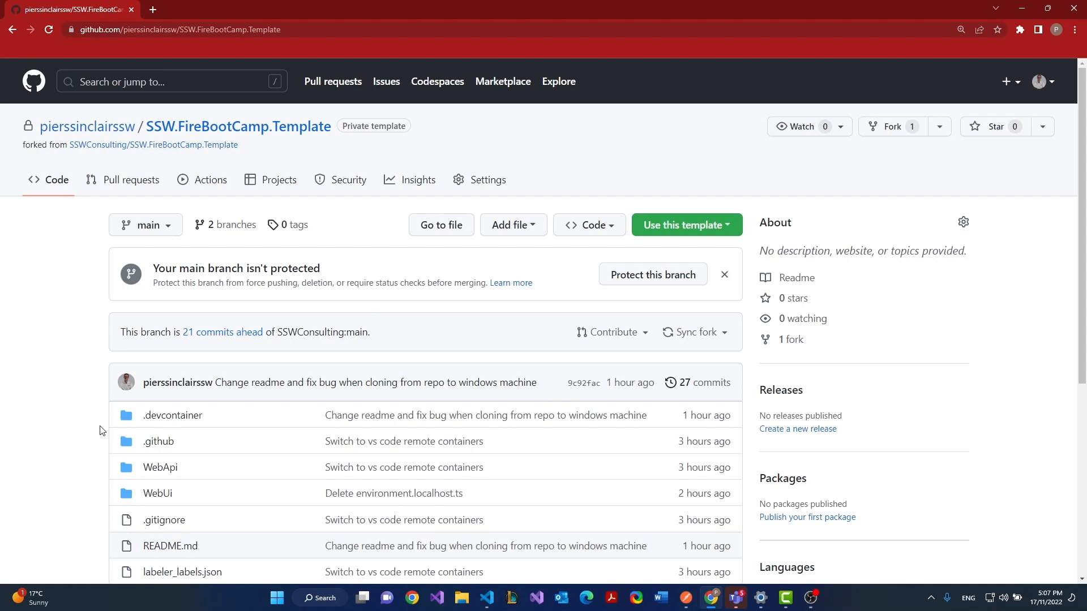
{"action": "mouse_move", "coordinate": [172, 415]}
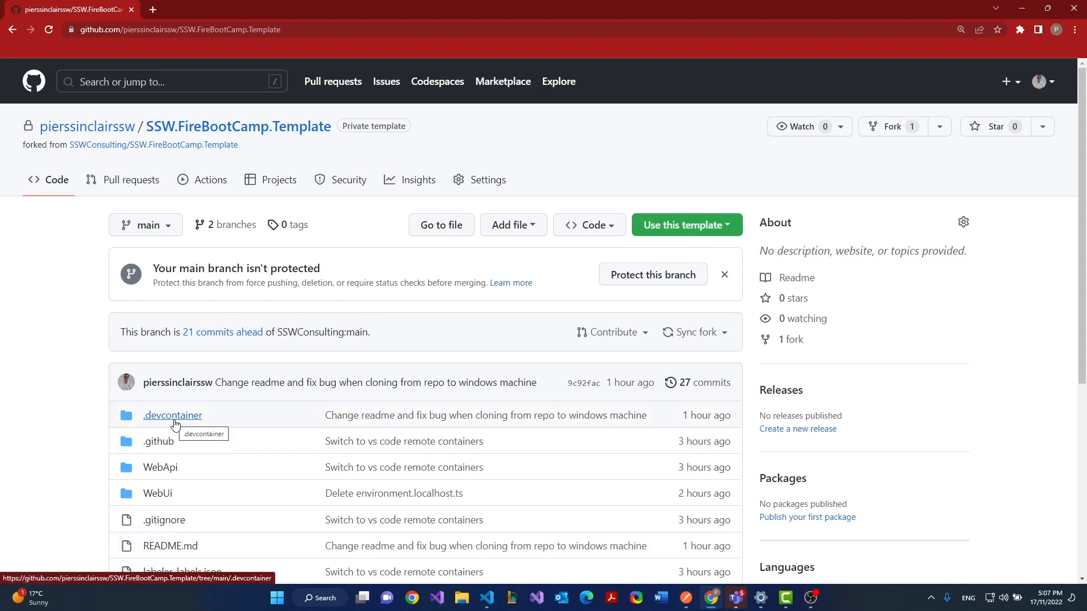
{"action": "mouse_move", "coordinate": [172, 415]}
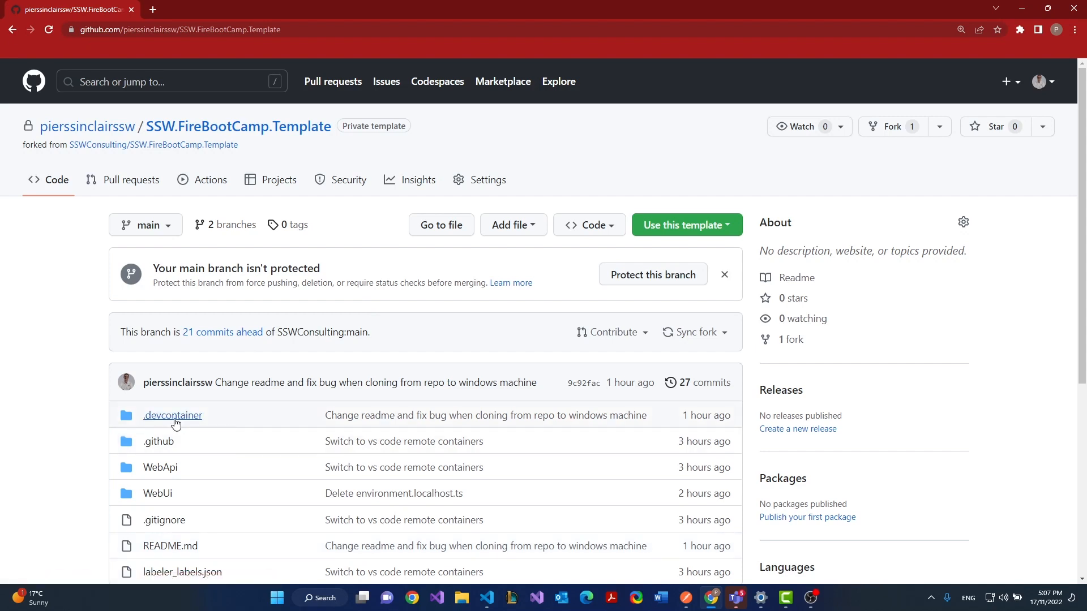
Step: Open the .devcontainer folder from the repository's Code tab file list
{"action": "left_click", "coordinate": [172, 414]}
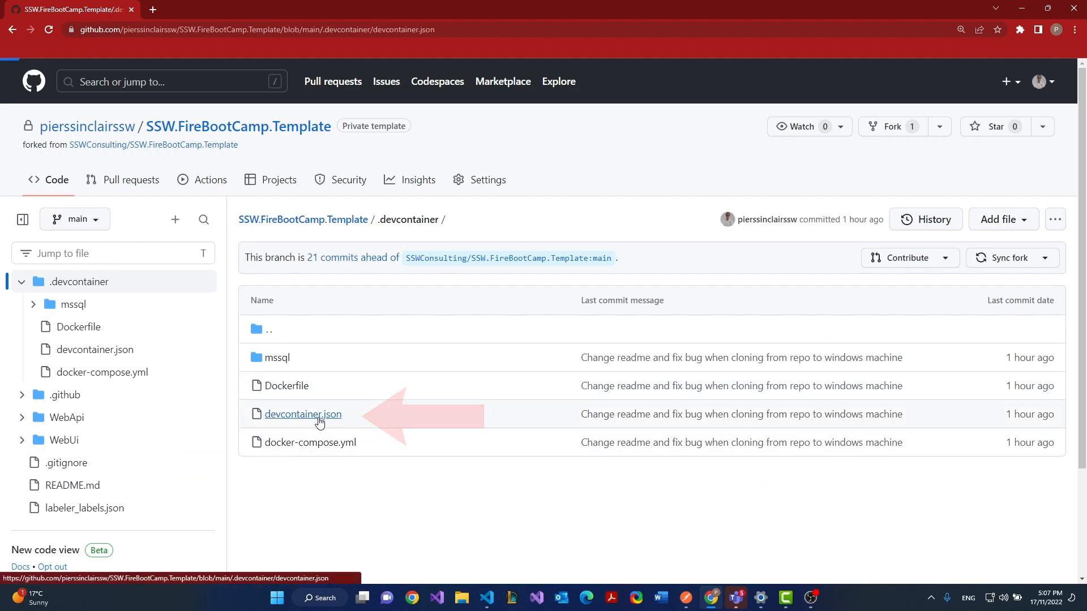
Step: Open devcontainer.json and scroll down to its postCreateCommand line
{"action": "left_click", "coordinate": [303, 414]}
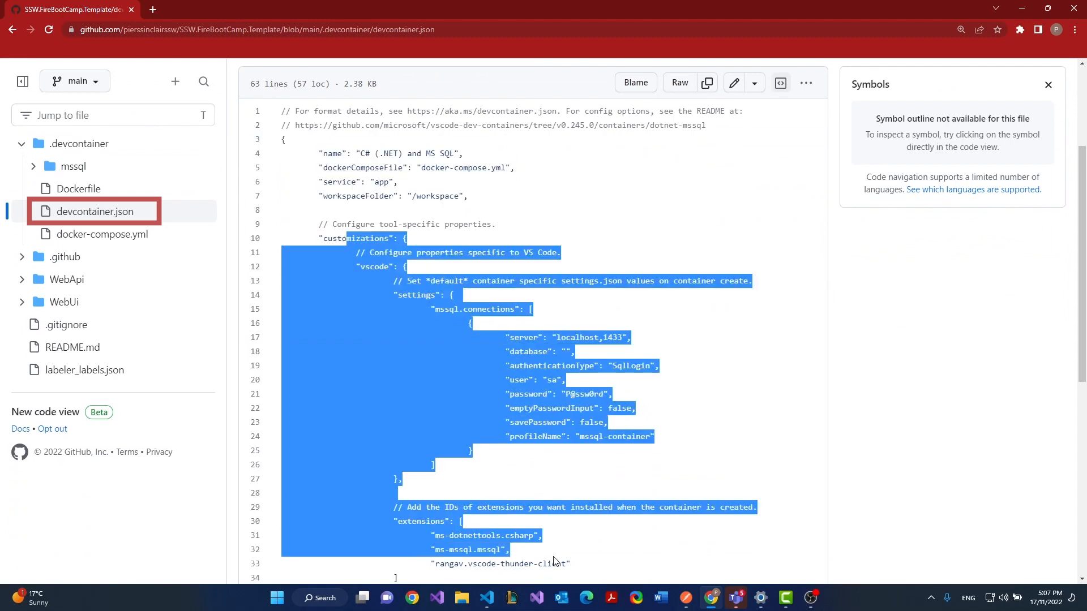
{"action": "scroll", "scroll_direction": "down", "scroll_amount": 3}
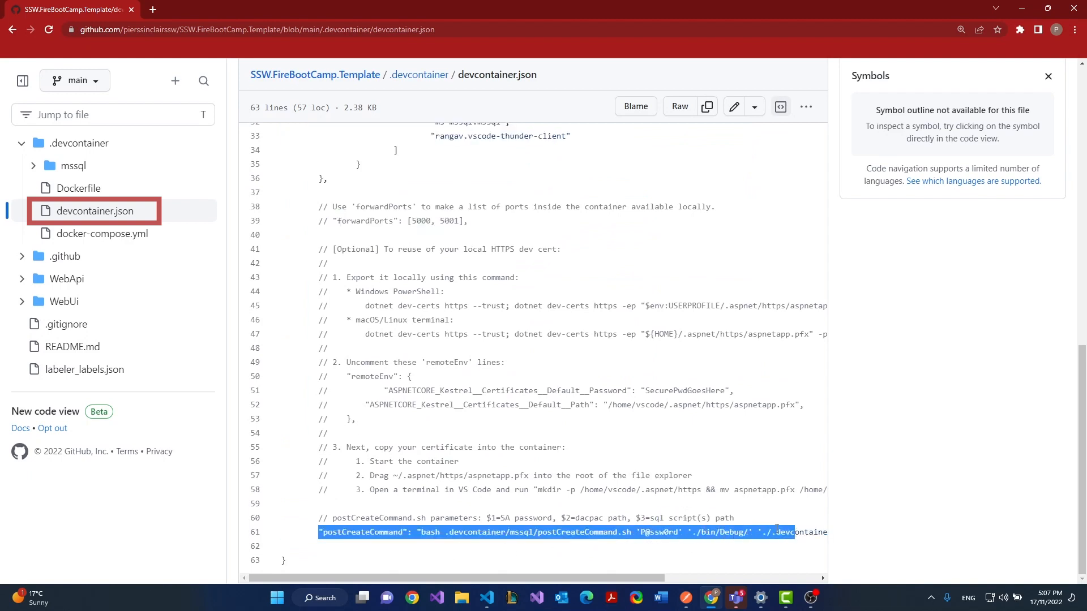
{"action": "mouse_move", "coordinate": [466, 446]}
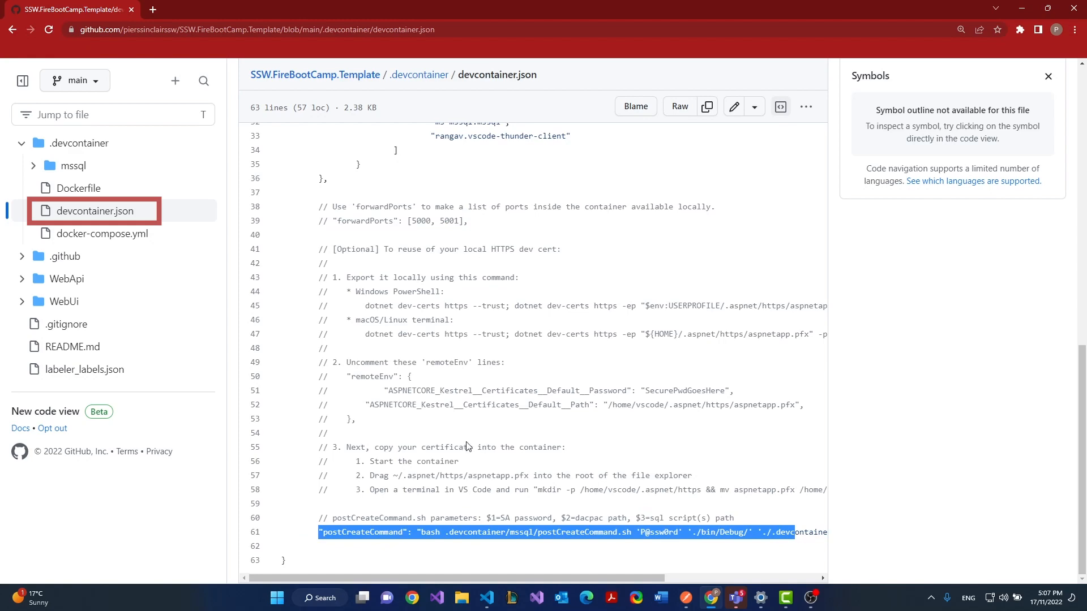
{"action": "mouse_move", "coordinate": [77, 188]}
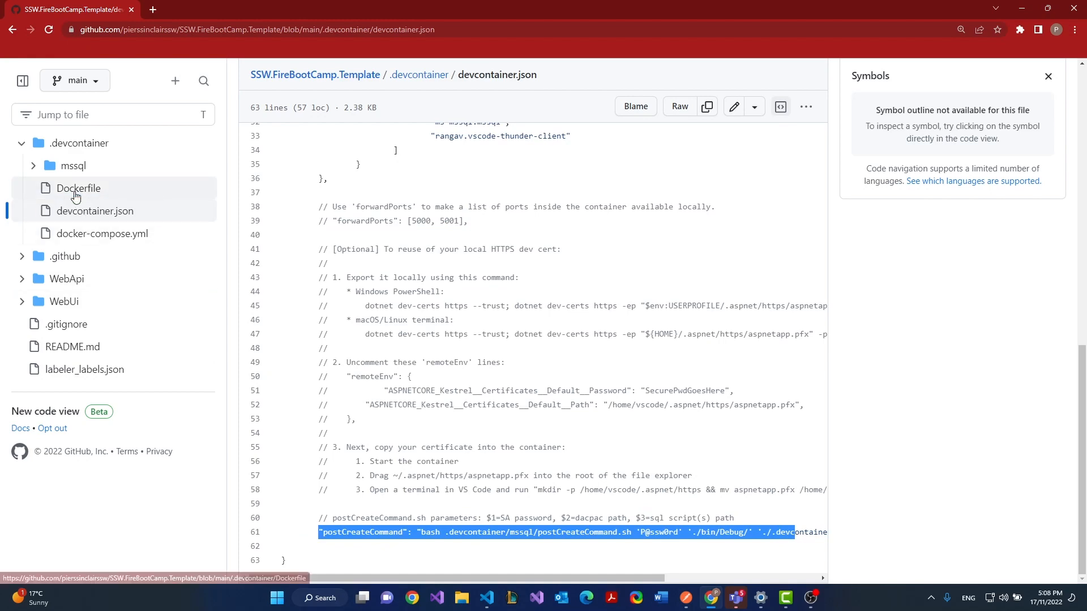
Step: Inspect the Dockerfile's SQL tools lines and docker-compose.yml, then return to the repository page
{"action": "left_click", "coordinate": [77, 188]}
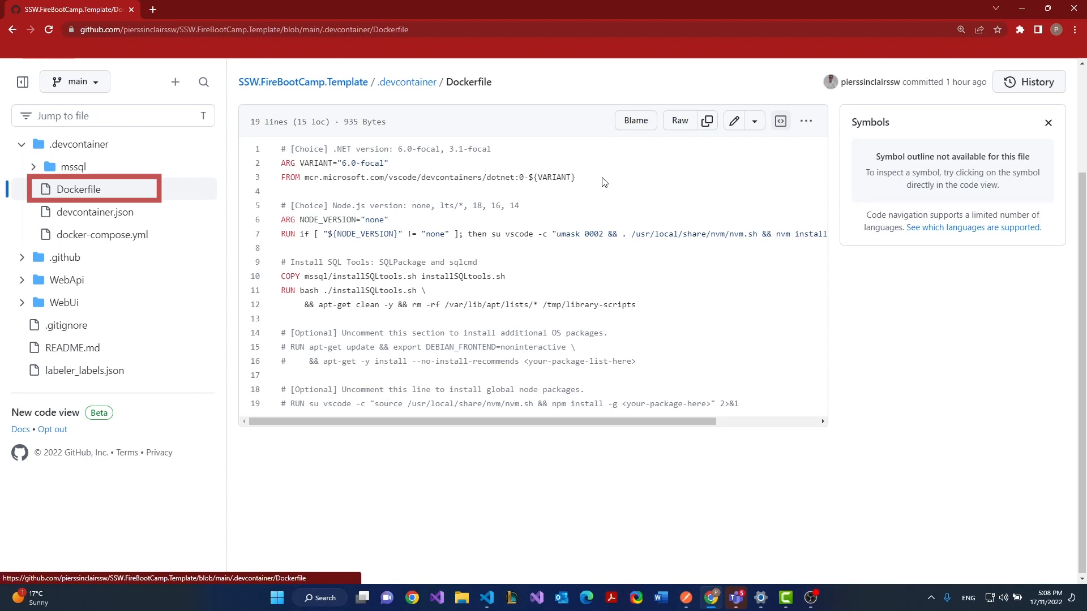
{"action": "double_click", "coordinate": [685, 233]}
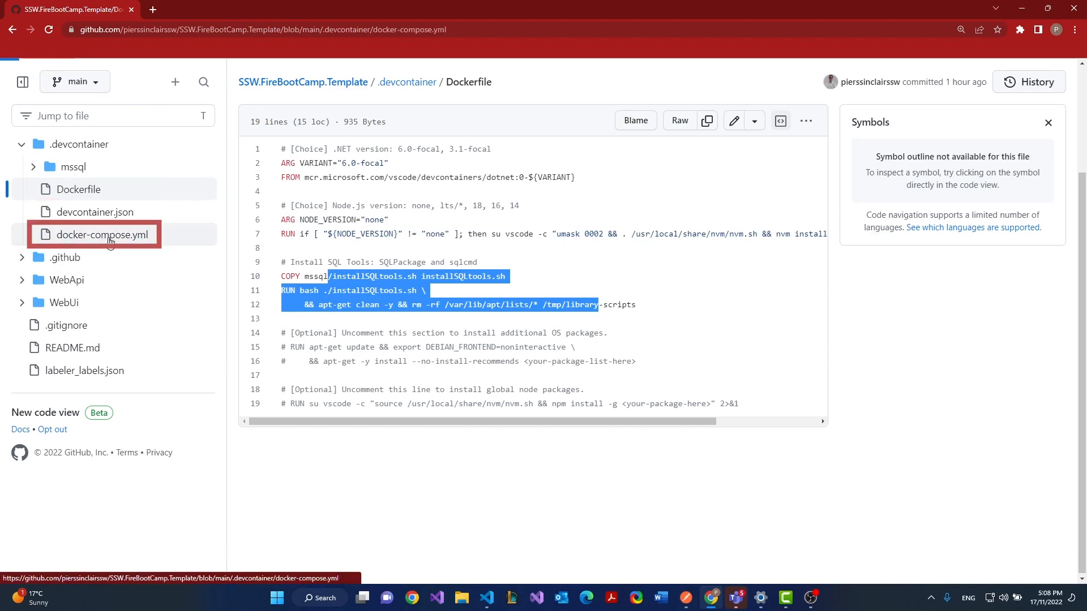
{"action": "left_click", "coordinate": [102, 234]}
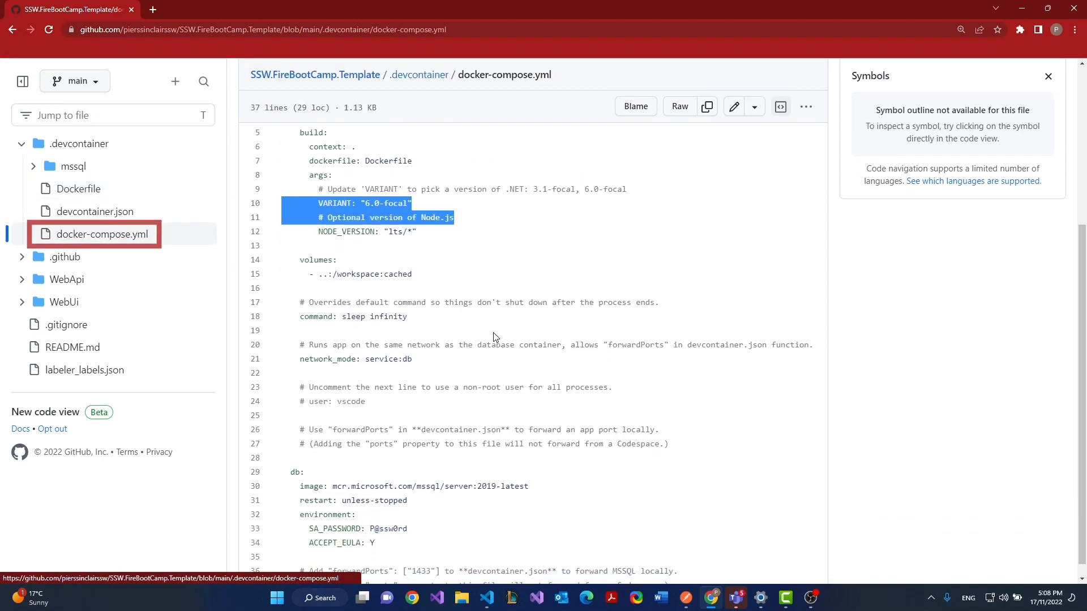
{"action": "scroll", "scroll_direction": "up", "scroll_amount": 3}
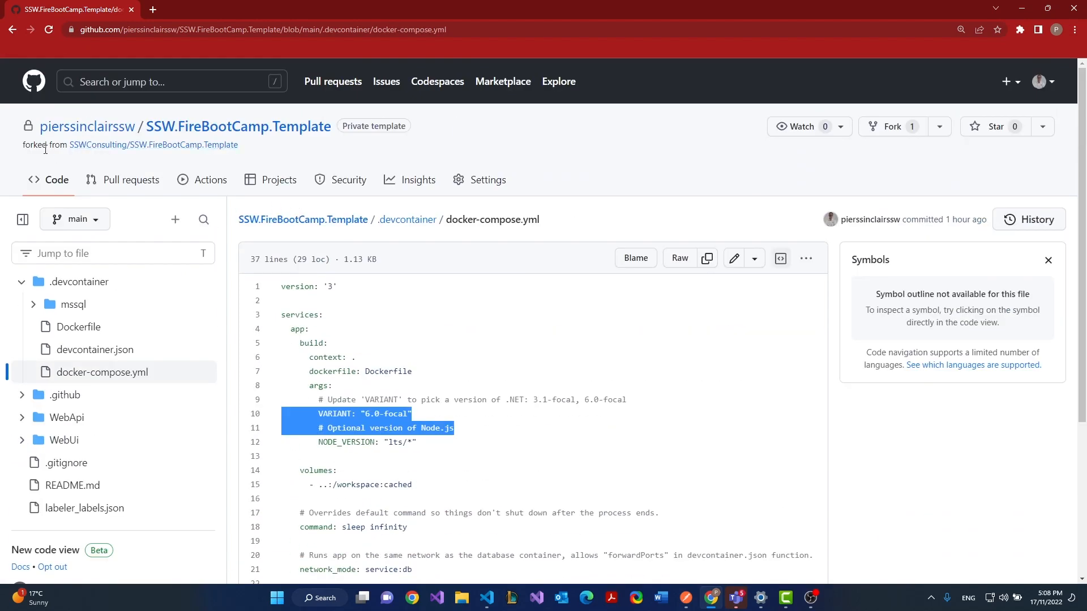
{"action": "left_click", "coordinate": [56, 179]}
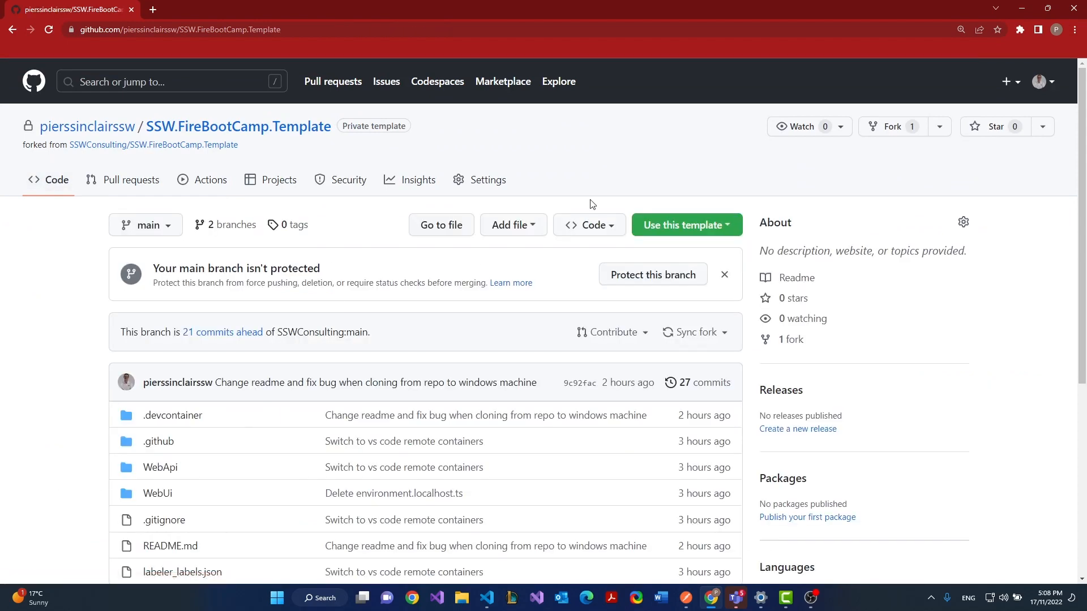
Step: Open the freshly cloned SSW.FireBootCamp.Template folder in VS Code and show the Command Palette
{"action": "left_click", "coordinate": [587, 225]}
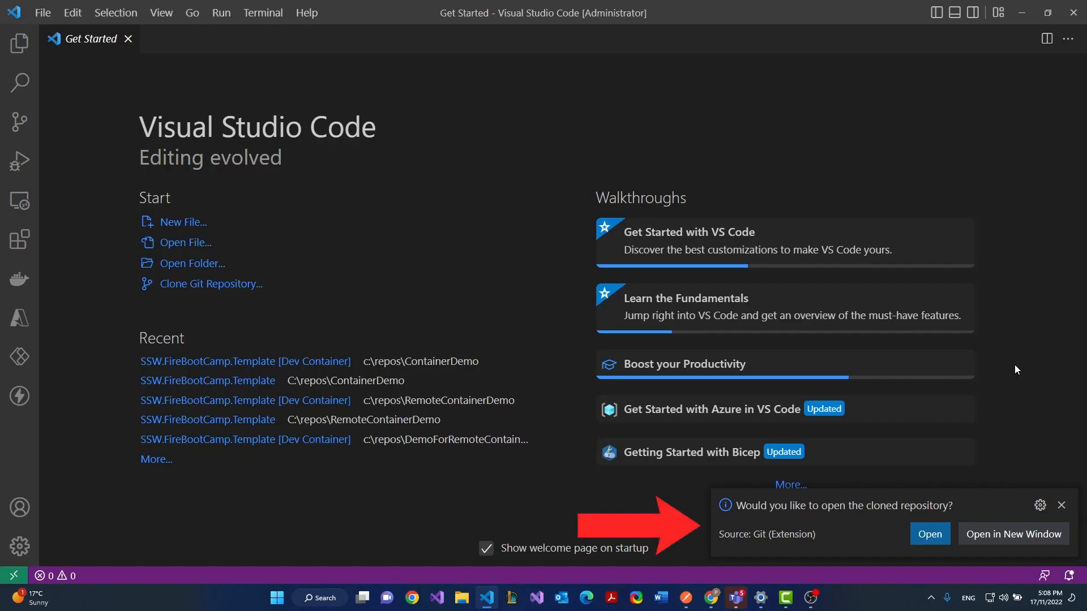
{"action": "left_click", "coordinate": [160, 13]}
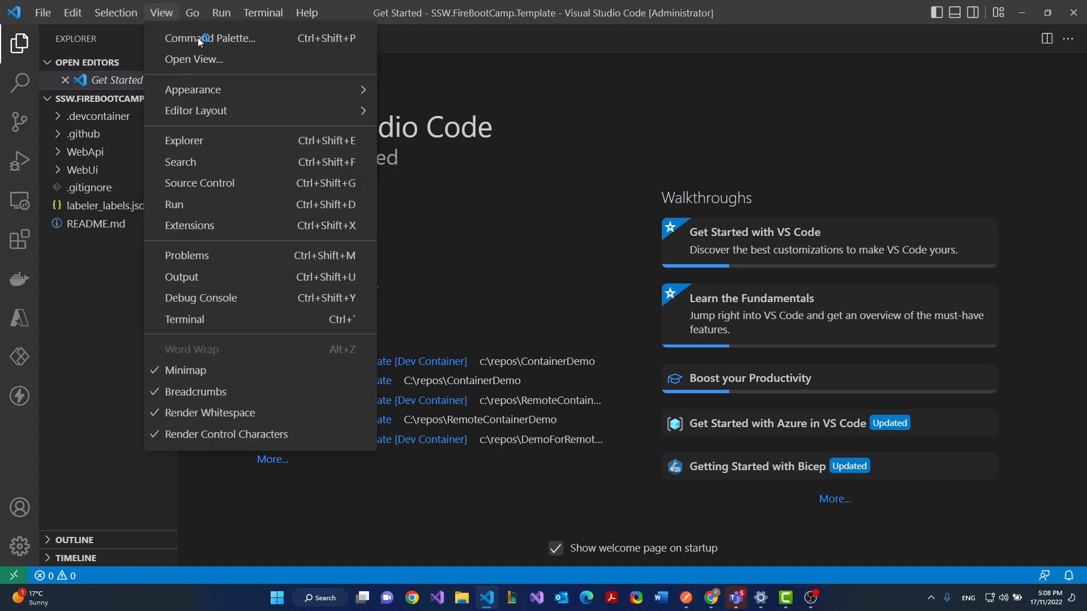
{"action": "left_click", "coordinate": [210, 38]}
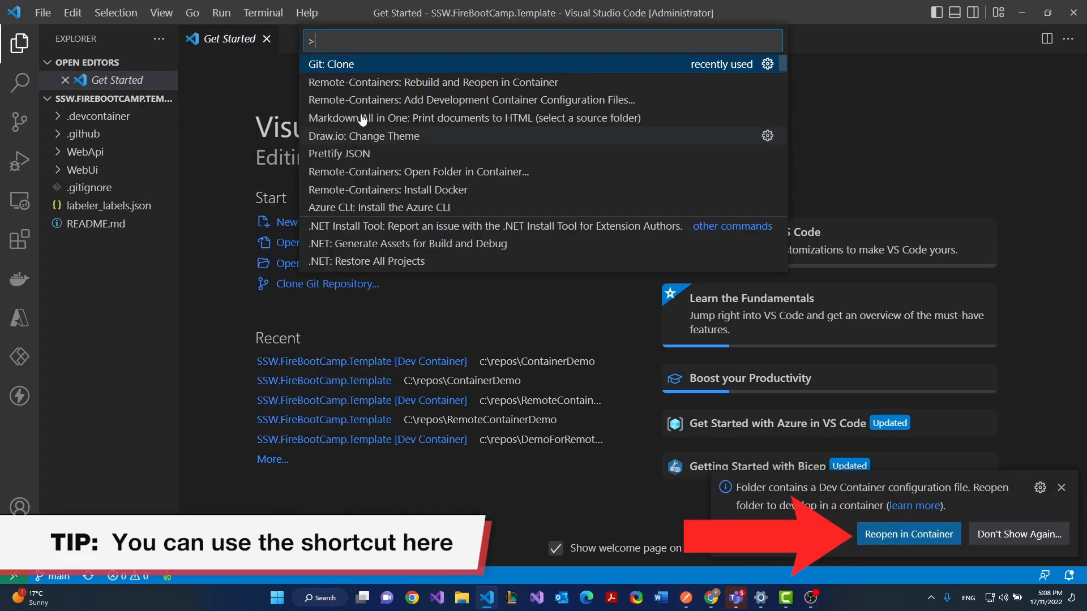
{"action": "mouse_move", "coordinate": [450, 91]}
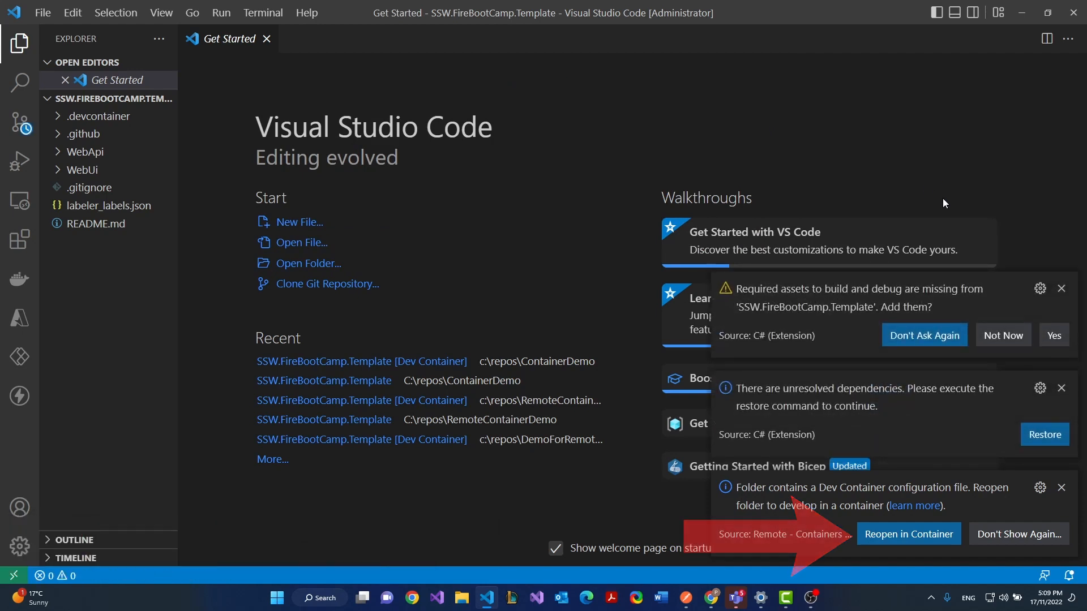
Step: Reopen the workspace in the C# (.NET) and MS SQL dev container and let it build
{"action": "left_click", "coordinate": [908, 535]}
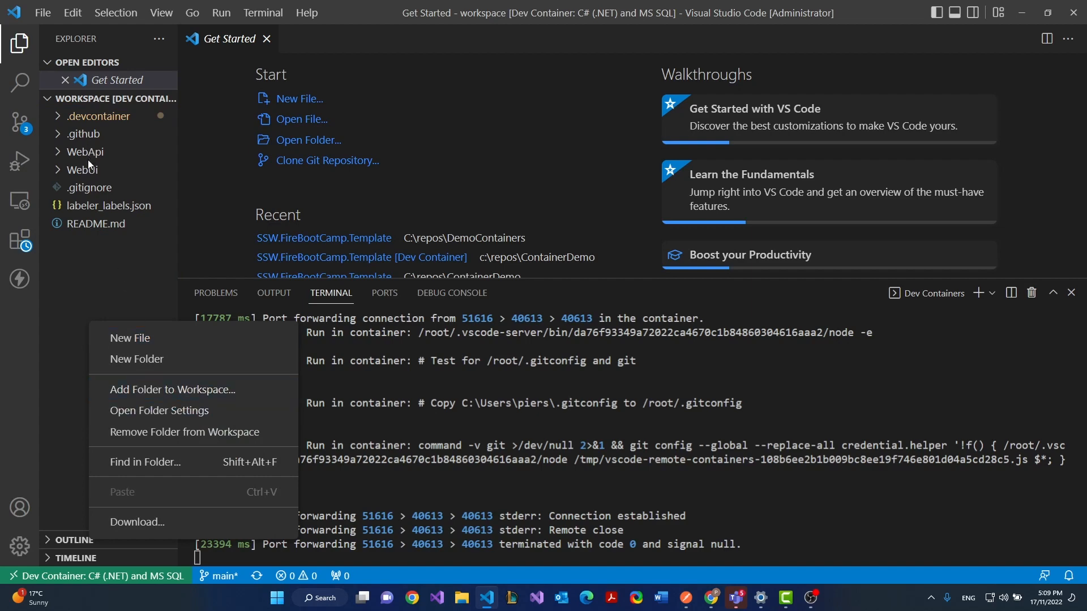
Step: Open an integrated terminal on the WebUi folder and enter 'npm i'
{"action": "right_click", "coordinate": [84, 169]}
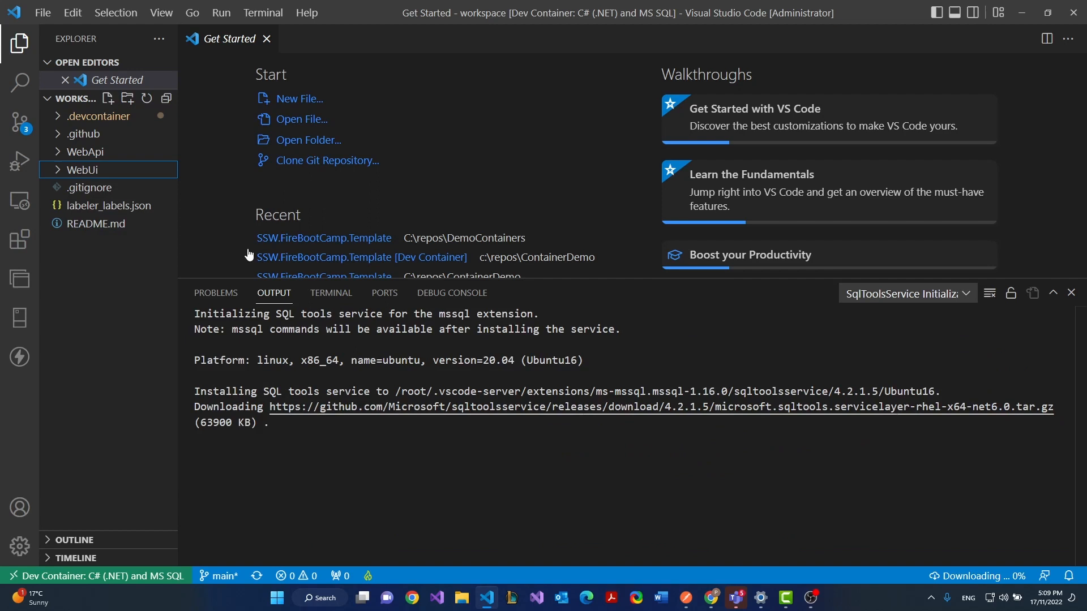
{"action": "mouse_move", "coordinate": [228, 245]}
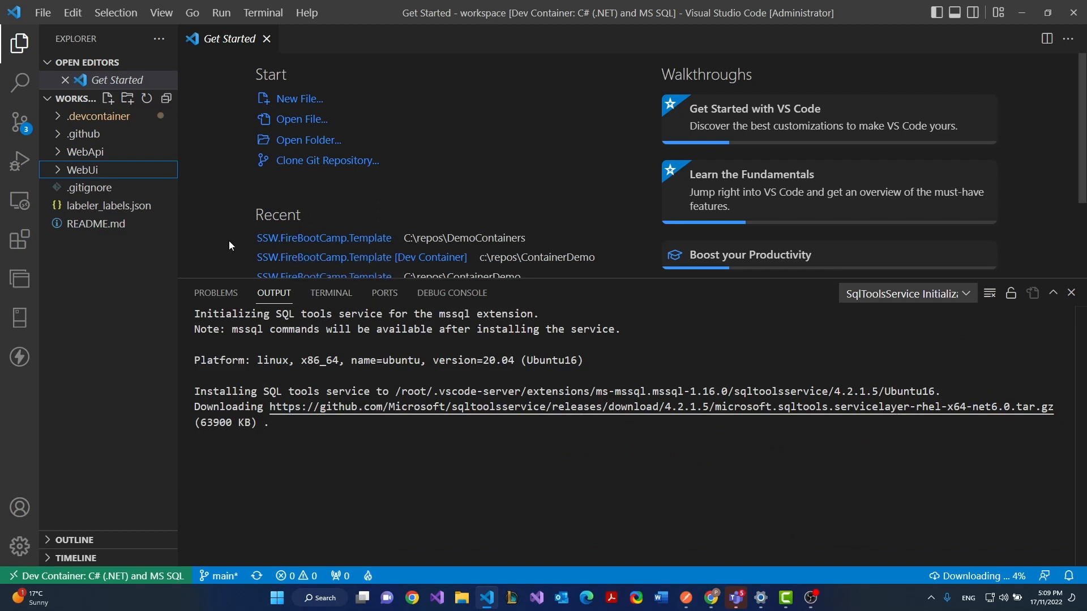
{"action": "mouse_move", "coordinate": [138, 224]}
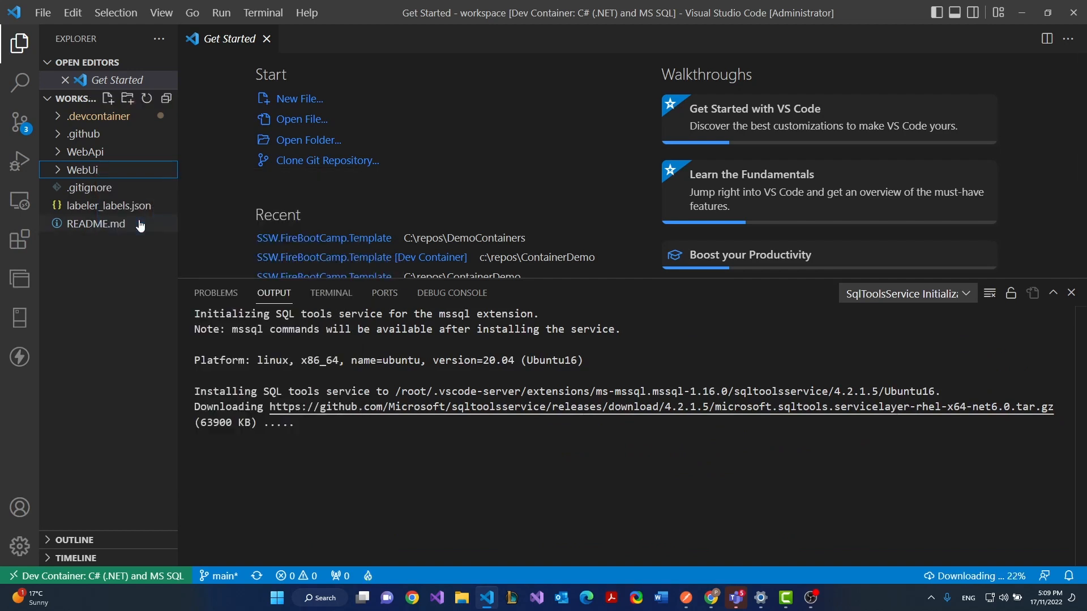
{"action": "left_click", "coordinate": [330, 293]}
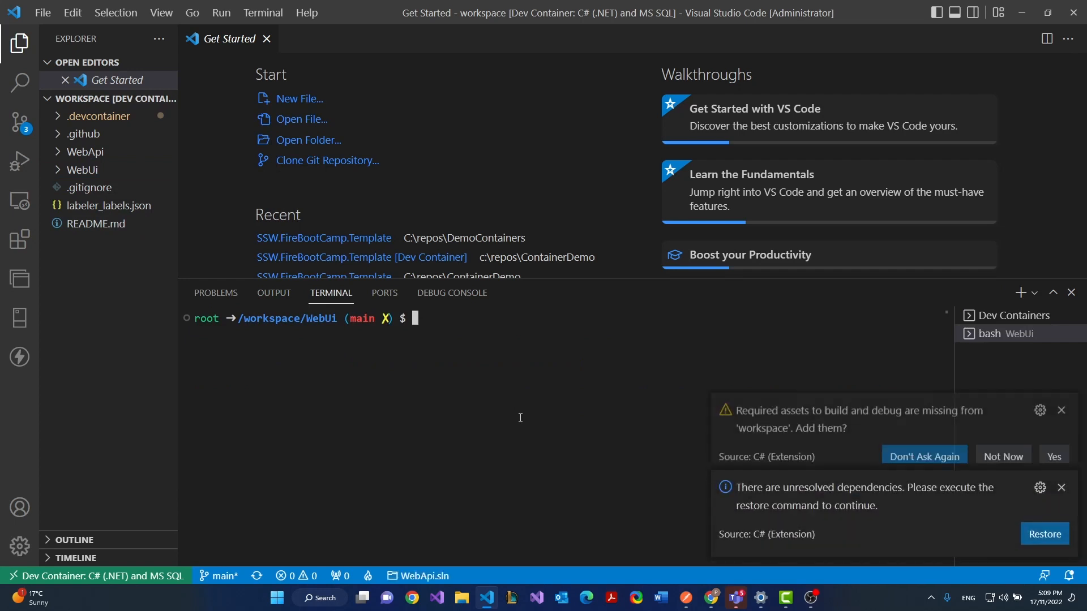
{"action": "type", "text": "npm i"}
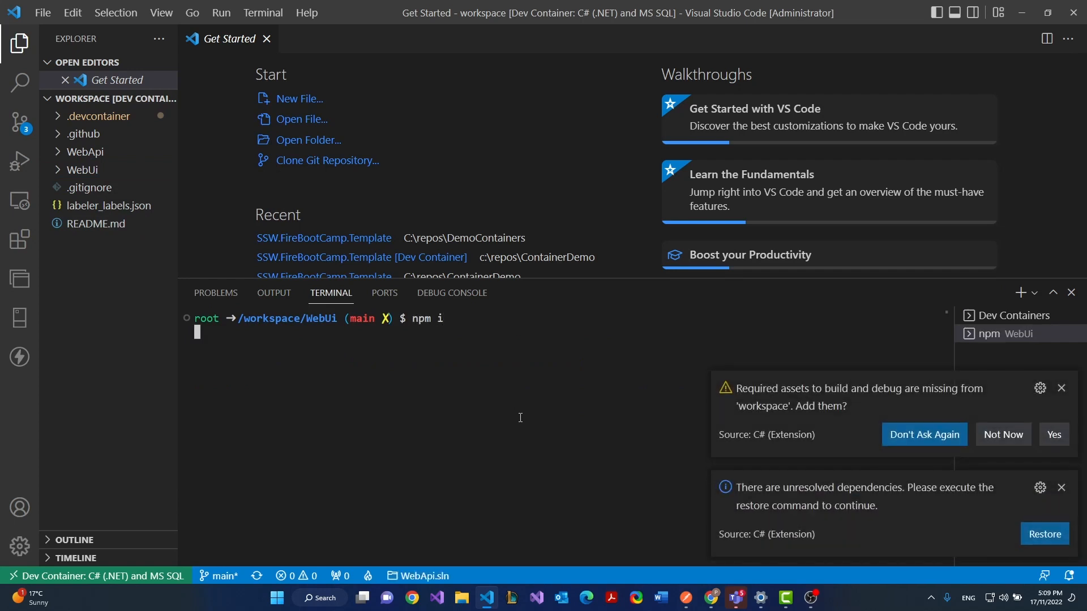
Step: Run 'dotnet run' in a WebApi/WebApi terminal, declining the missing build assets prompt
{"action": "right_click", "coordinate": [85, 152]}
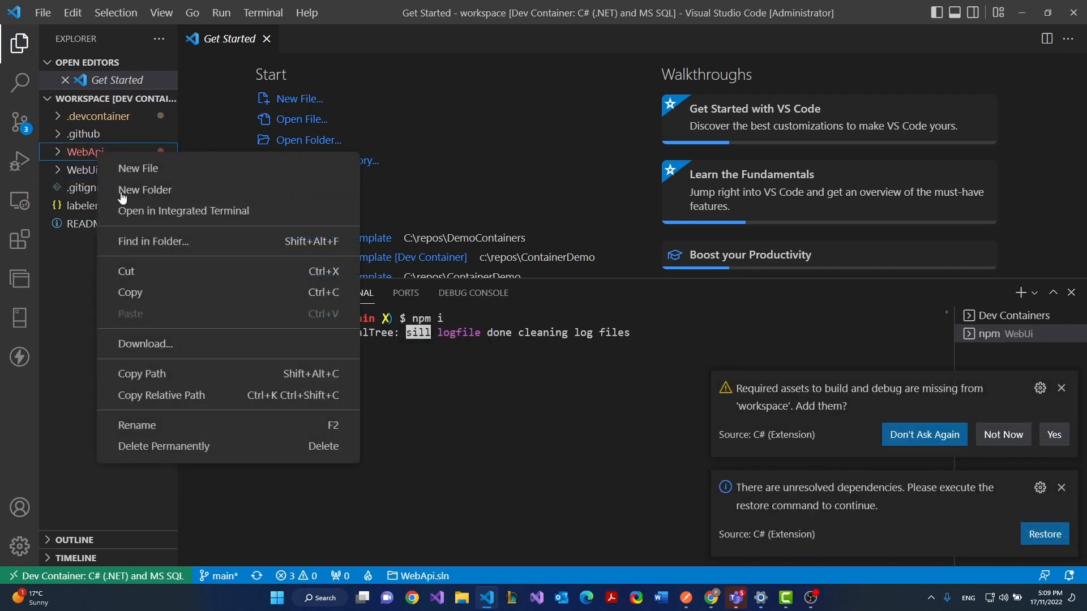
{"action": "left_click", "coordinate": [86, 152]}
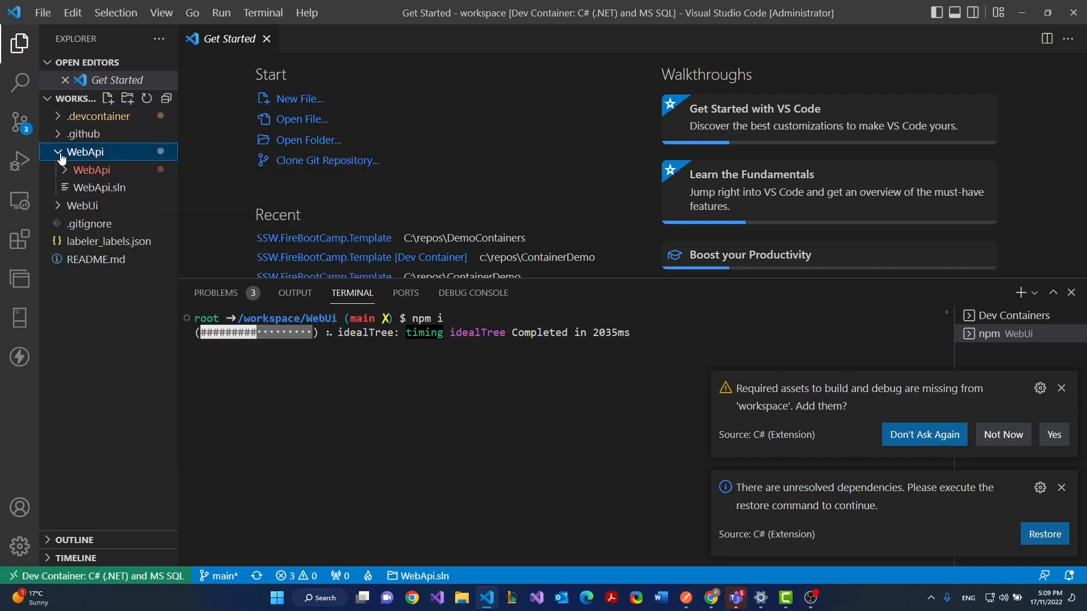
{"action": "right_click", "coordinate": [86, 169]}
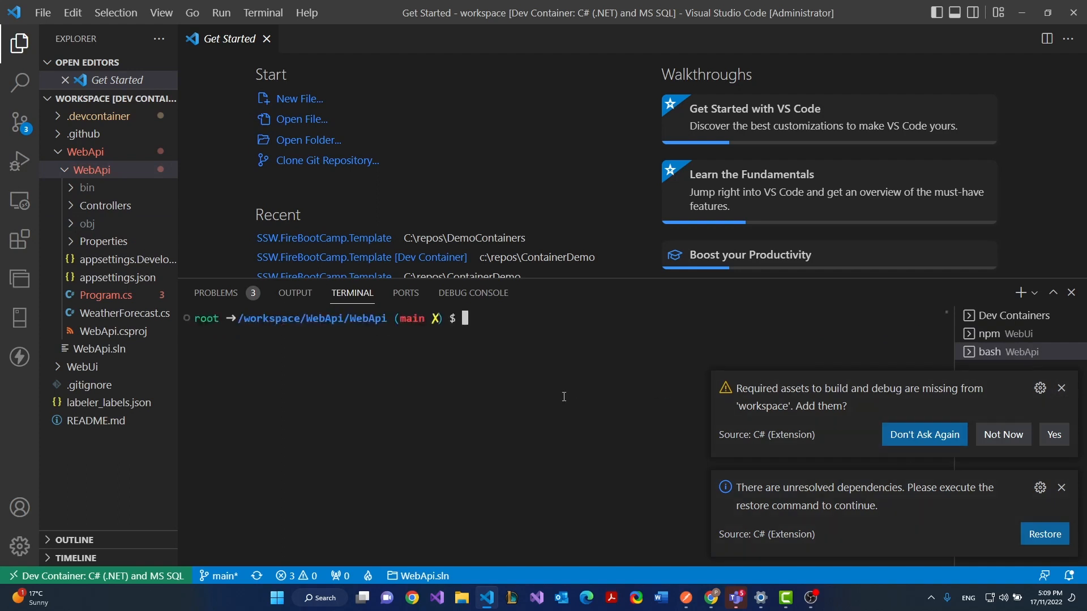
{"action": "type", "text": "dotnet run"}
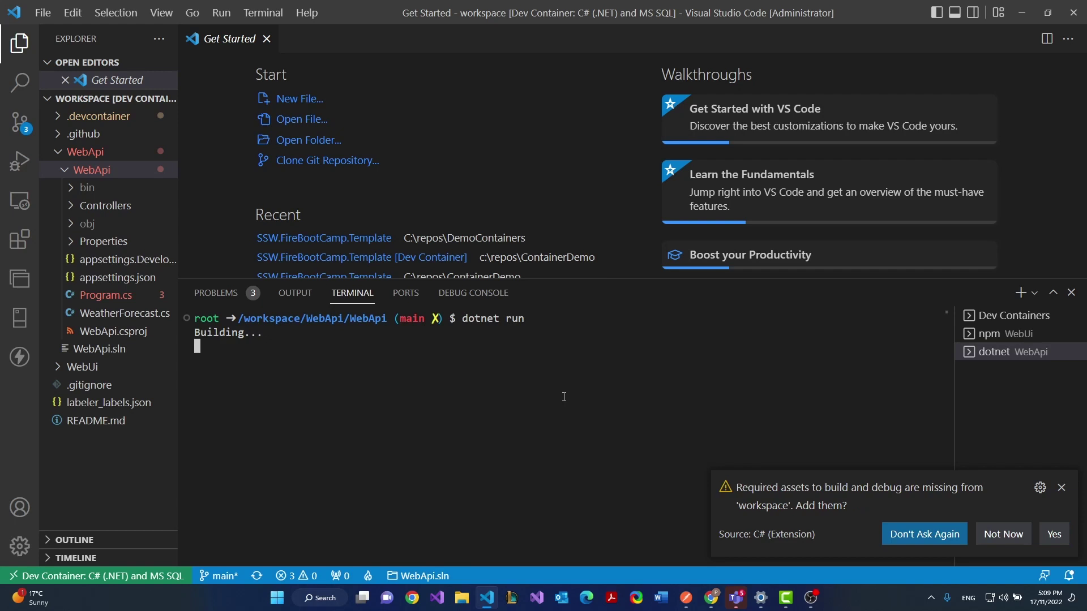
{"action": "left_click", "coordinate": [1061, 488]}
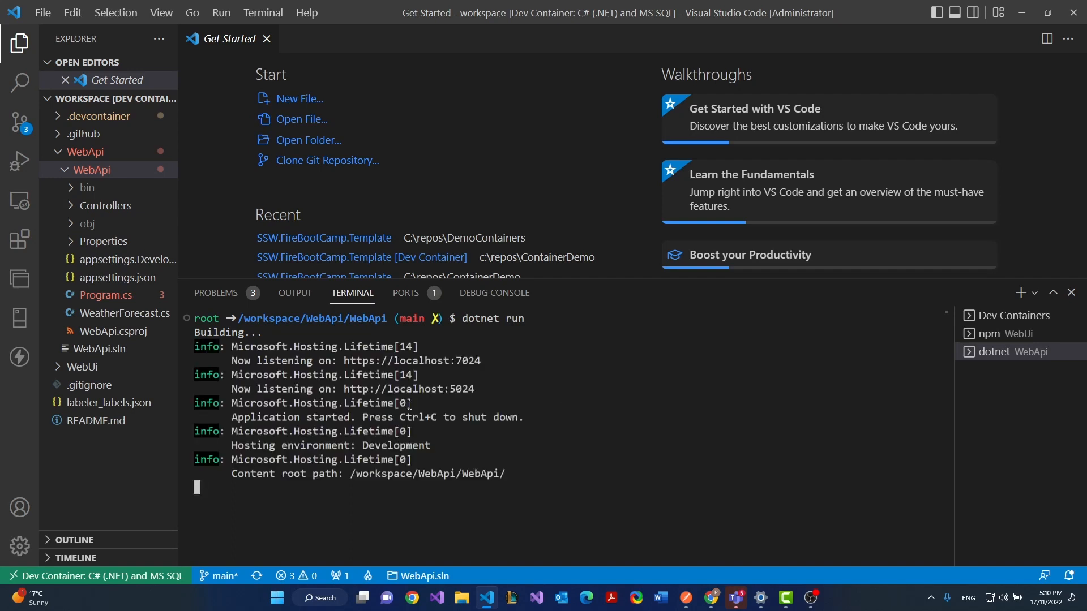
{"action": "mouse_move", "coordinate": [410, 361]}
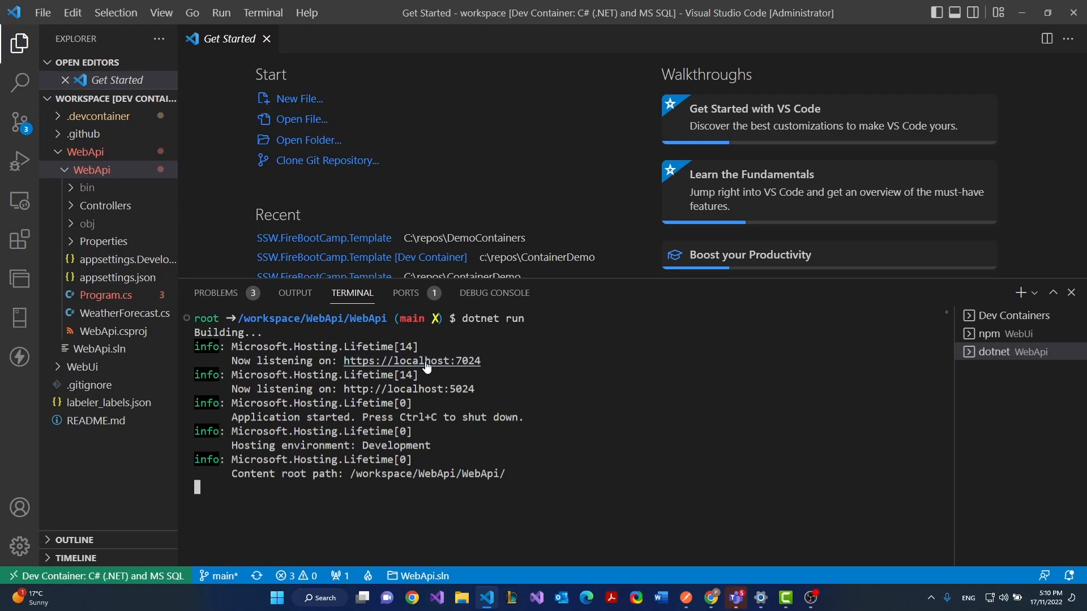
{"action": "left_click", "coordinate": [411, 360]}
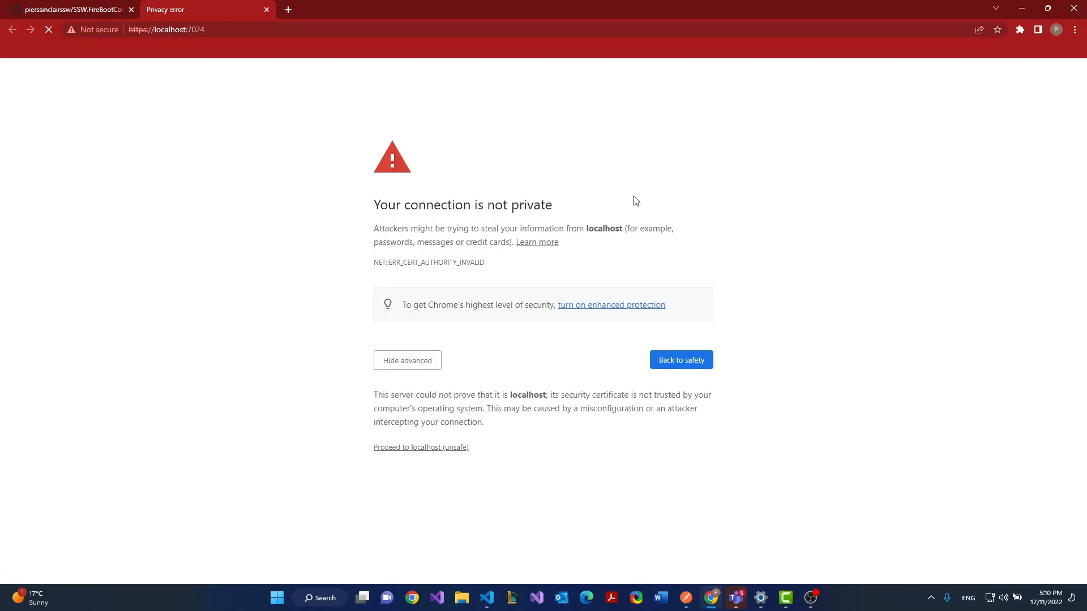
{"action": "left_click", "coordinate": [420, 447]}
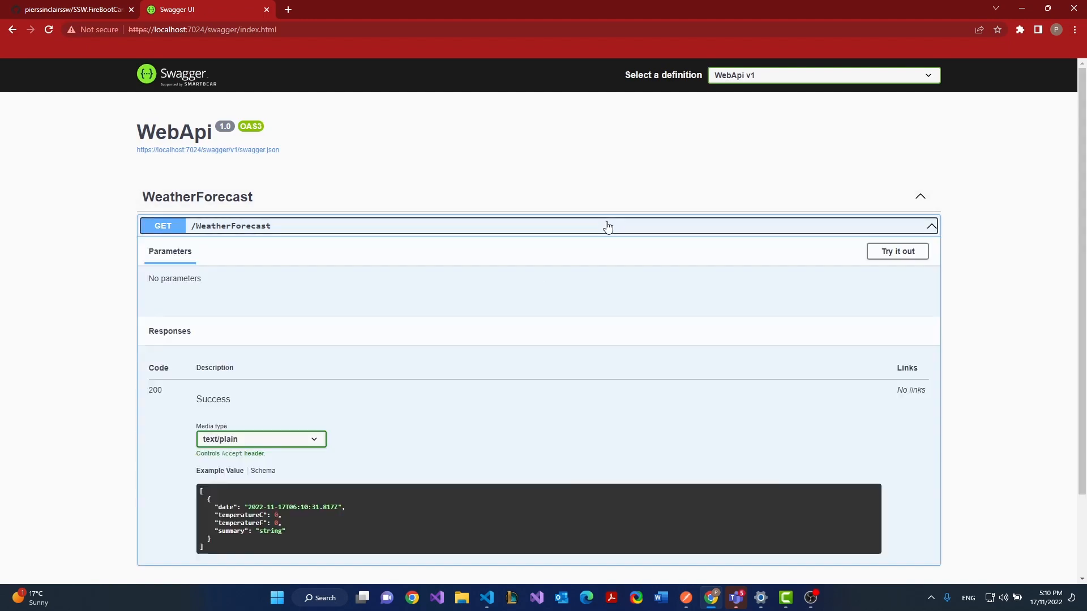
{"action": "mouse_move", "coordinate": [681, 598]}
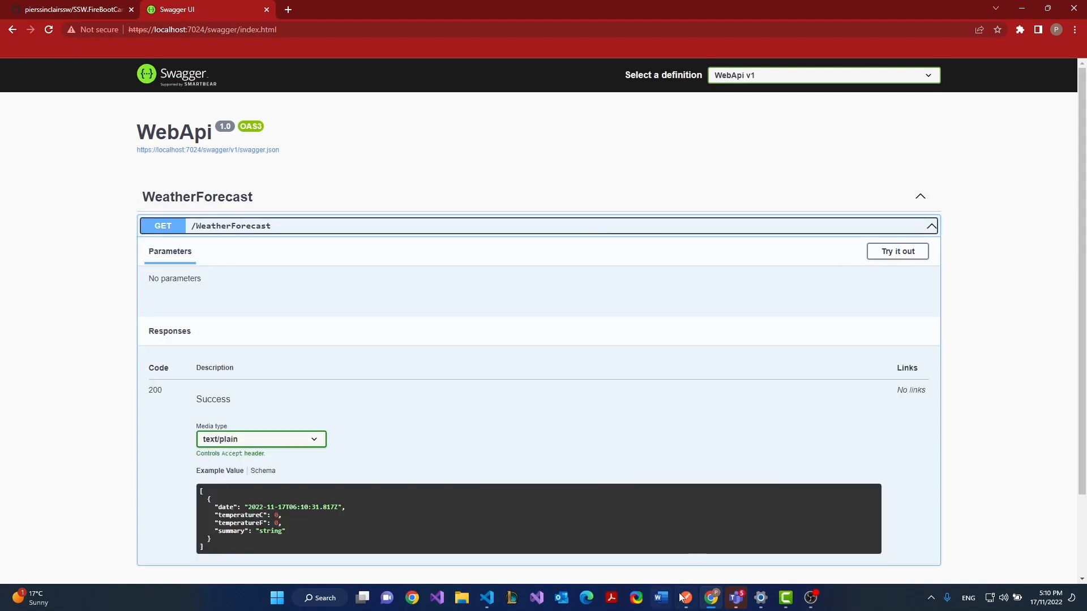
{"action": "left_click", "coordinate": [685, 598]}
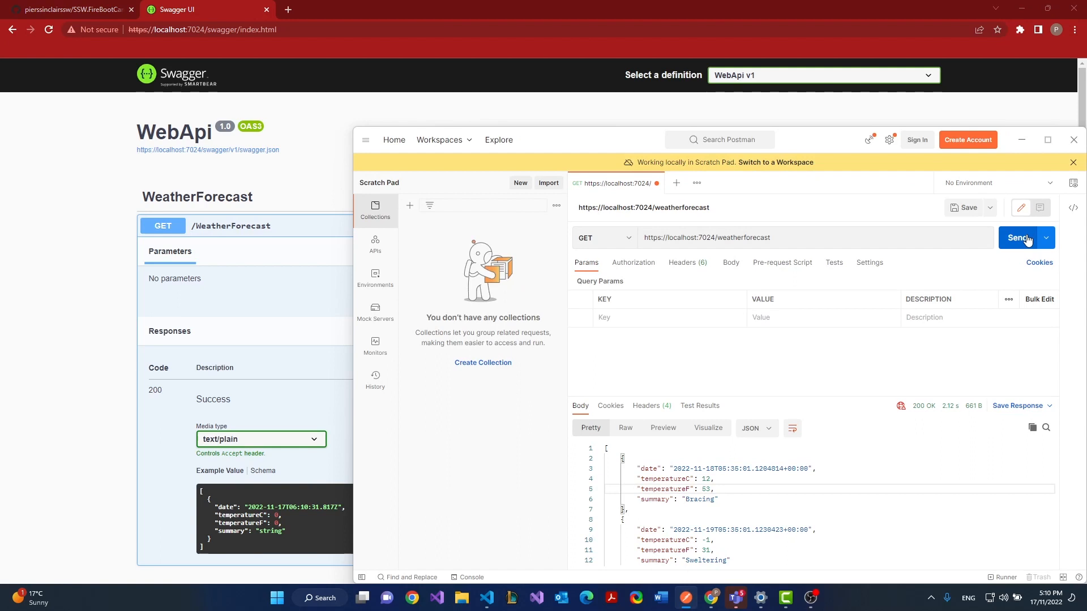
{"action": "left_click", "coordinate": [1018, 238]}
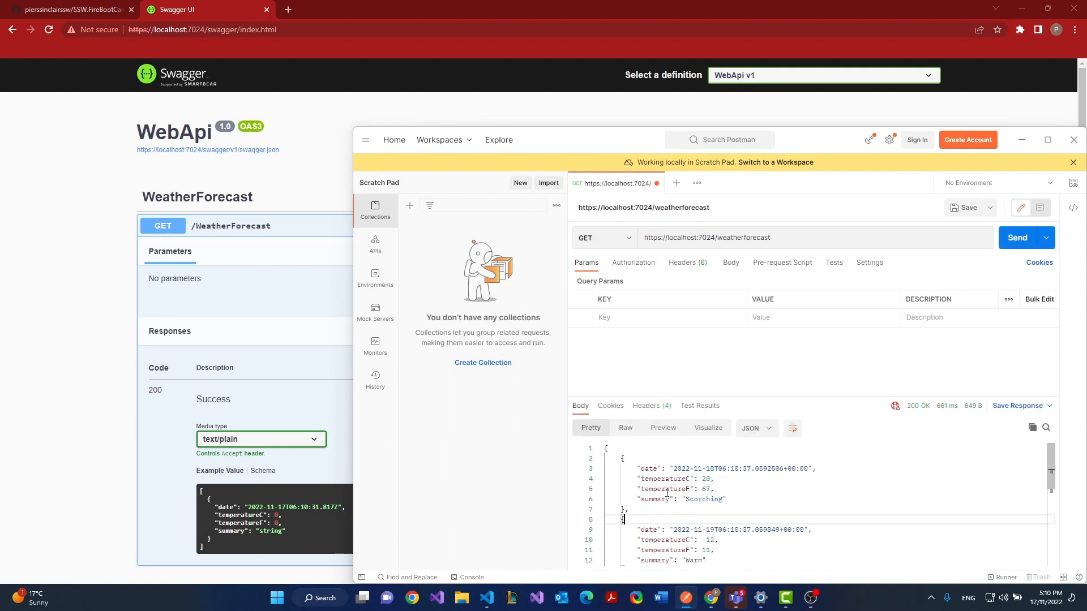
{"action": "mouse_move", "coordinate": [398, 428]}
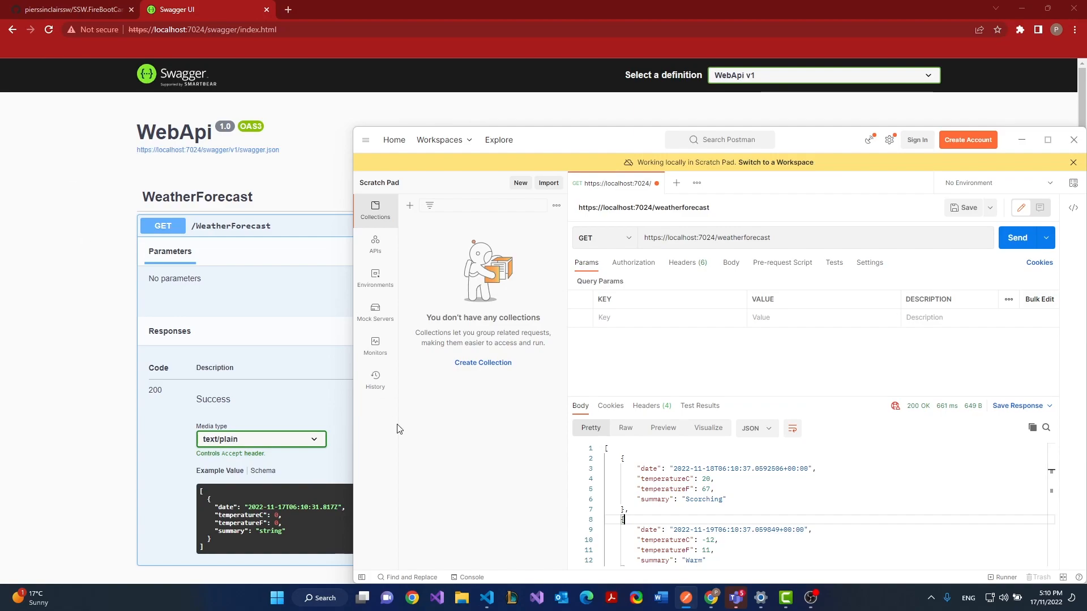
Step: Return to VS Code and select the npm WebUi terminal to watch 'npm i' add packages
{"action": "left_click", "coordinate": [486, 597]}
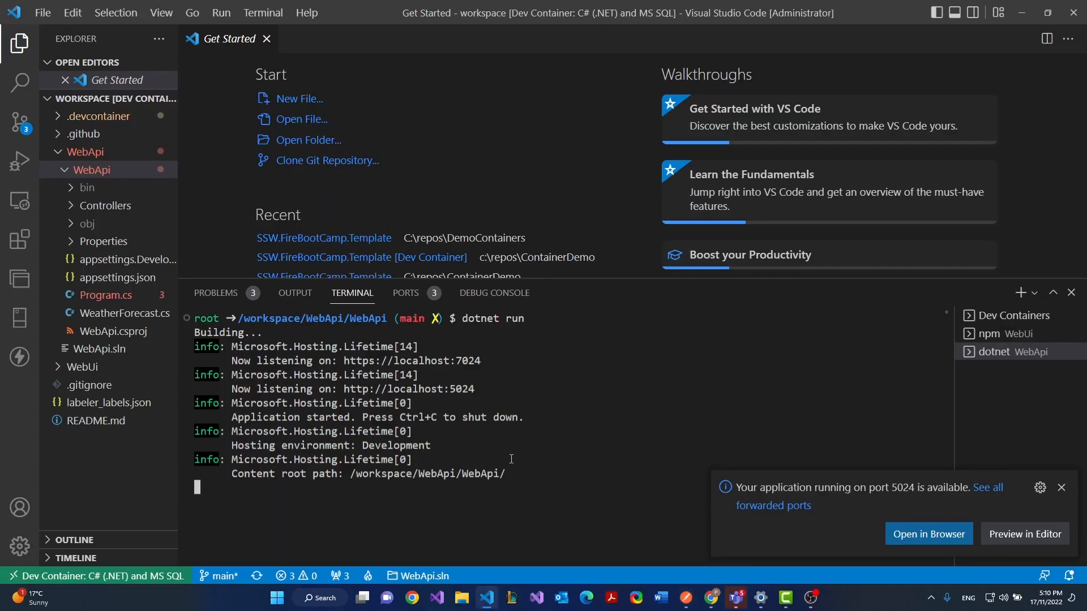
{"action": "mouse_move", "coordinate": [998, 340]}
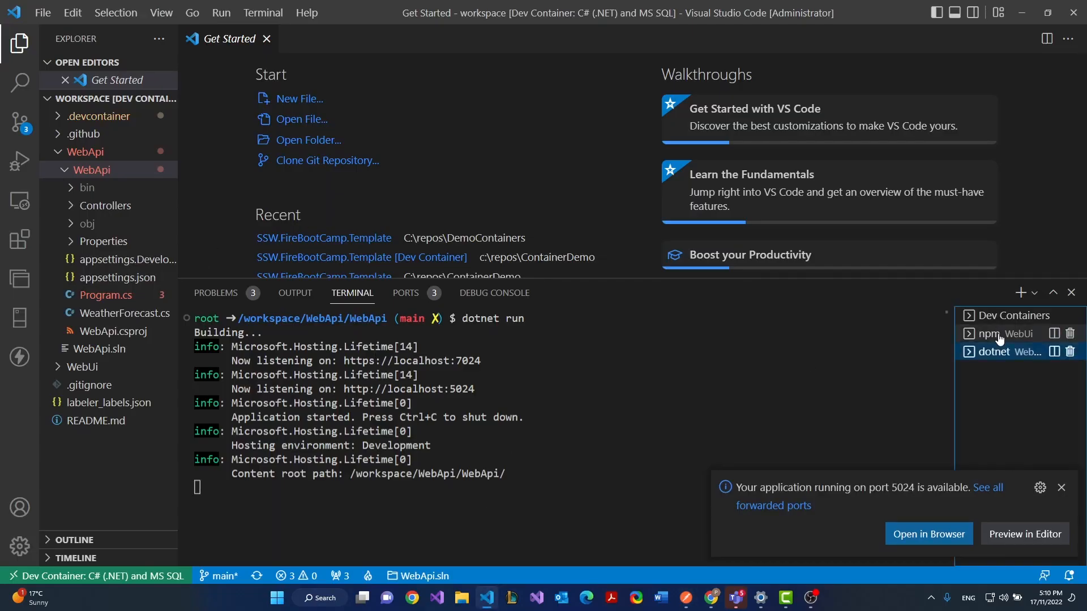
{"action": "left_click", "coordinate": [998, 333]}
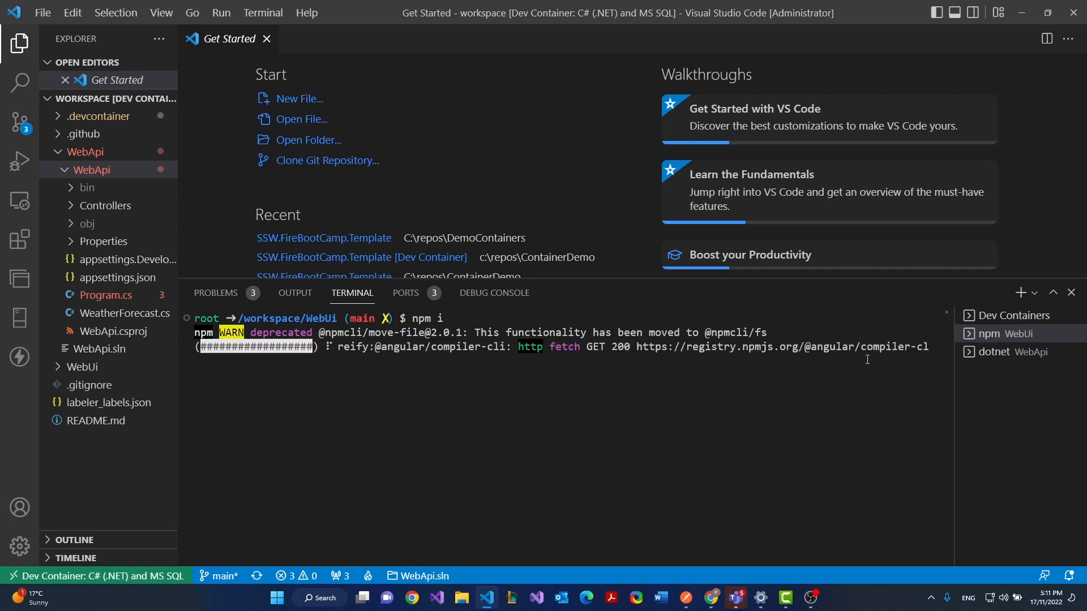
{"action": "mouse_move", "coordinate": [779, 396]}
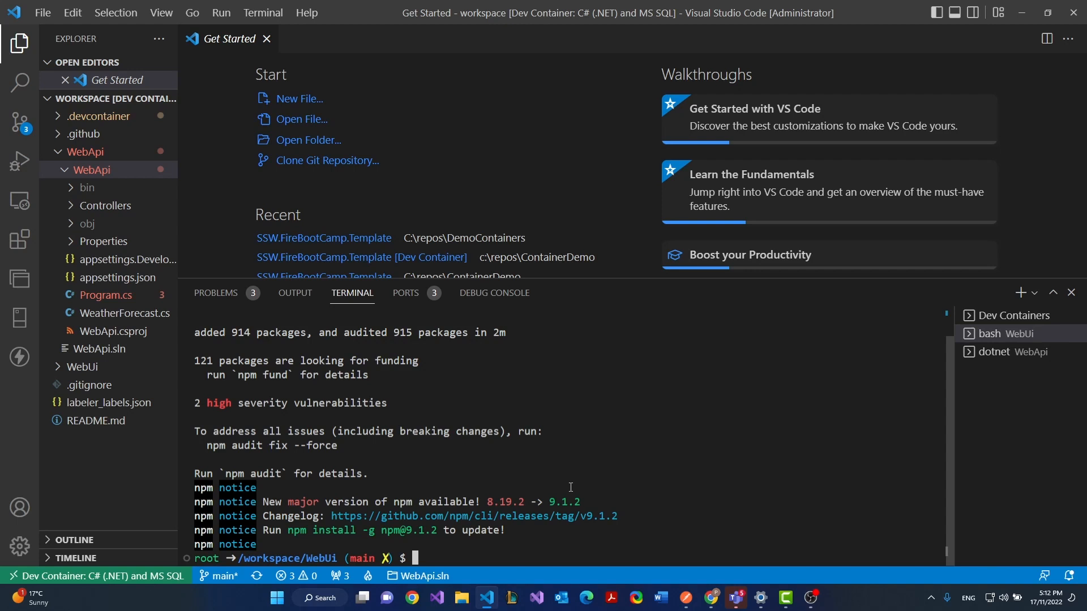
Step: Run 'npm start' in the WebUi terminal to launch ng serve
{"action": "type", "text": "npm start"}
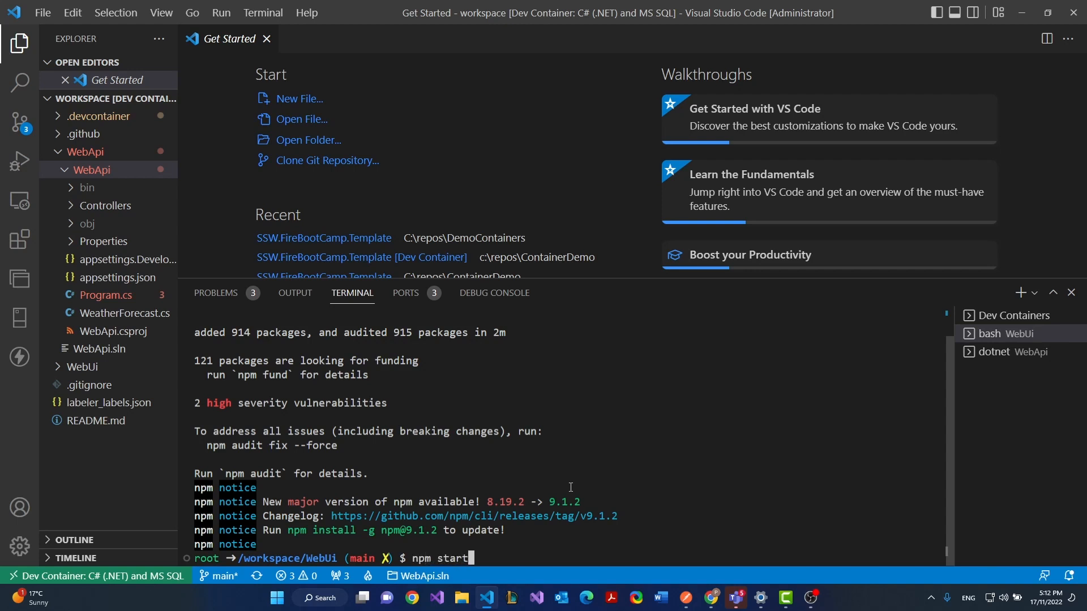
{"action": "key", "text": "Return"}
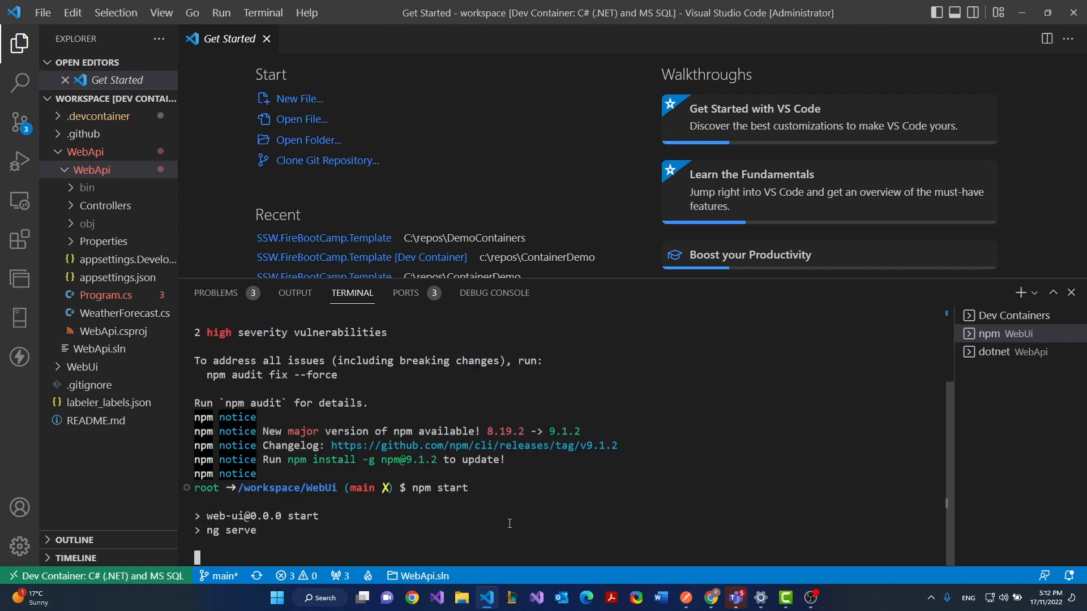
{"action": "mouse_move", "coordinate": [549, 540]}
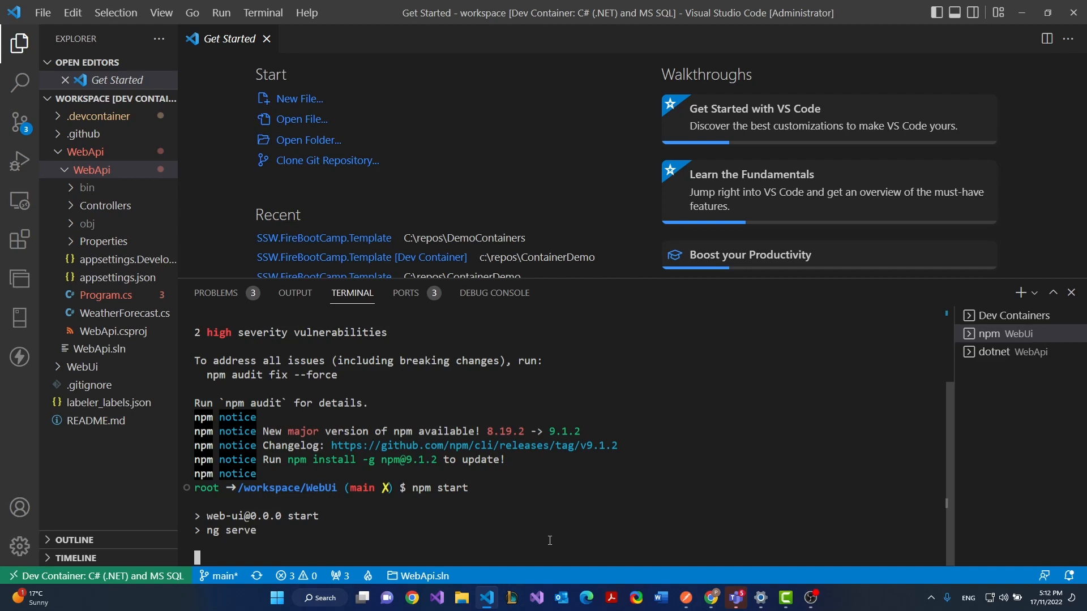
{"action": "mouse_move", "coordinate": [512, 533]}
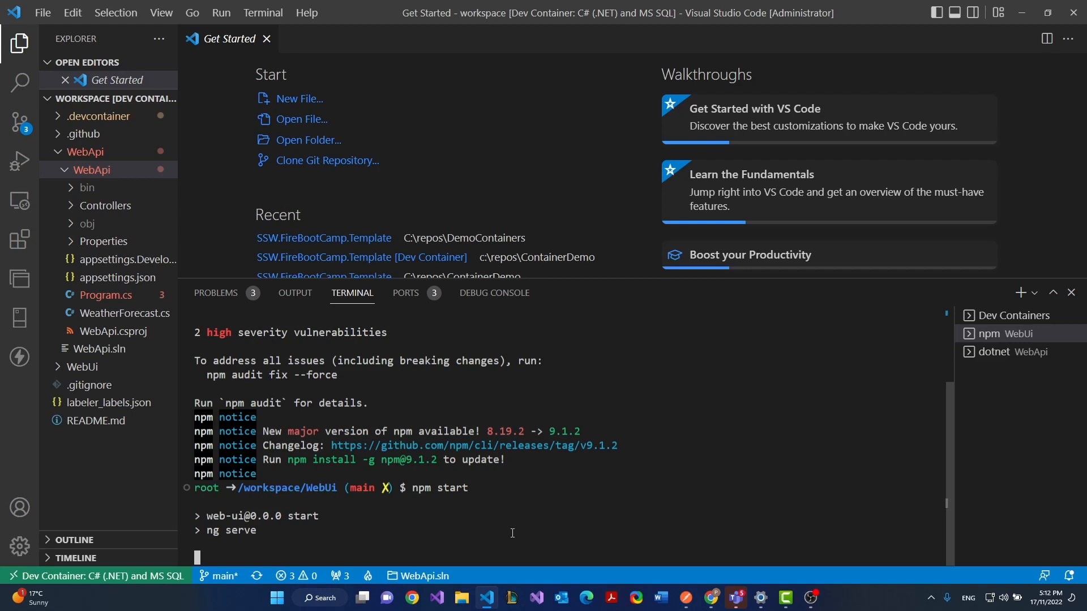
{"action": "mouse_move", "coordinate": [446, 560]}
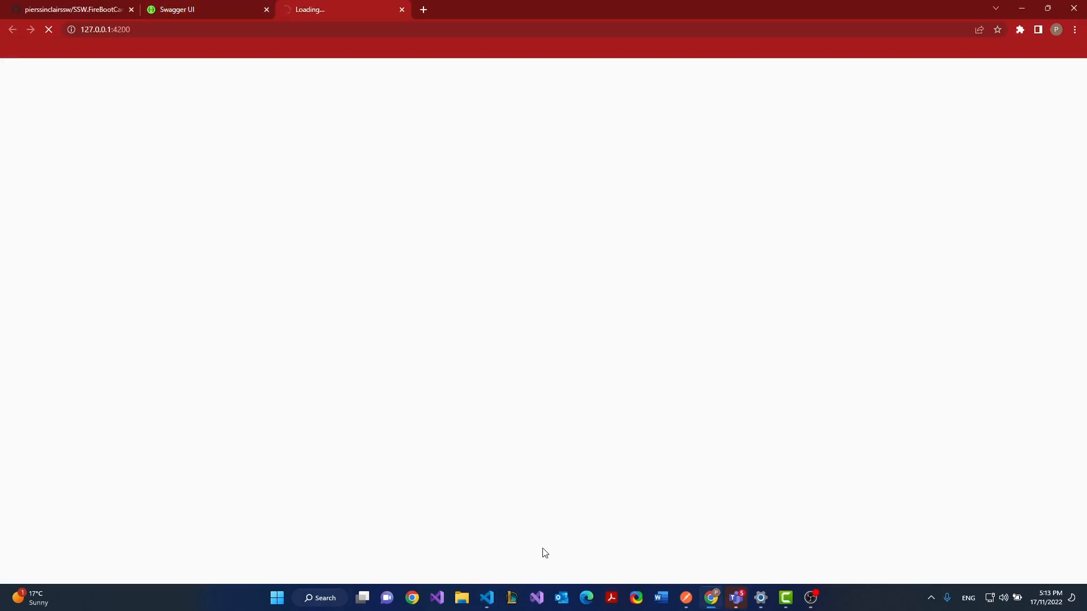
Step: Confirm the WebUi compiled, then view it in Chrome at 127.0.0.1:4200 listing five forecasts
{"action": "left_click", "coordinate": [487, 597]}
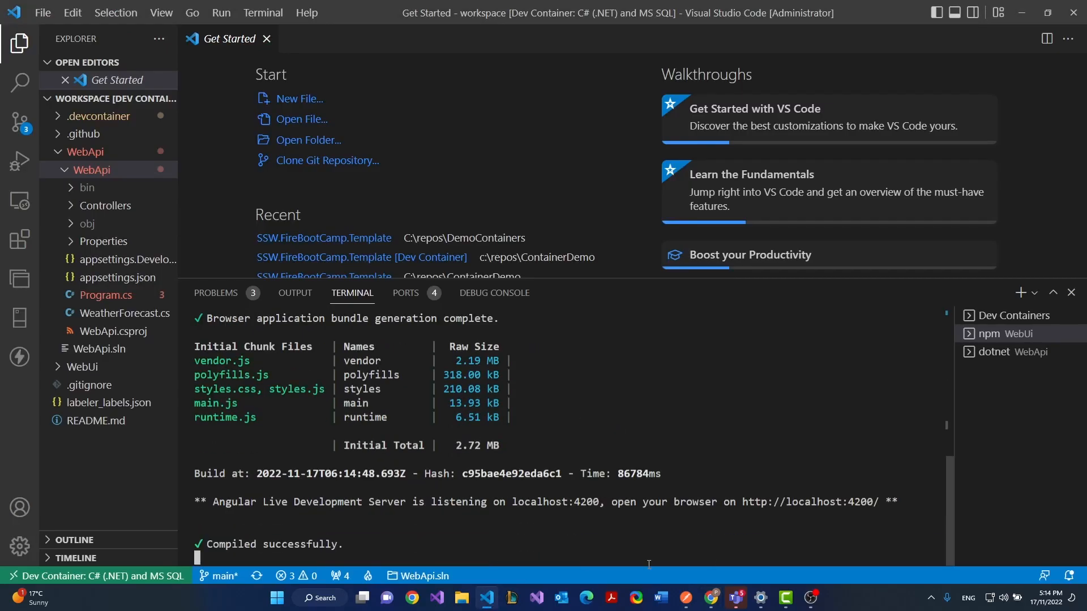
{"action": "left_click", "coordinate": [412, 598]}
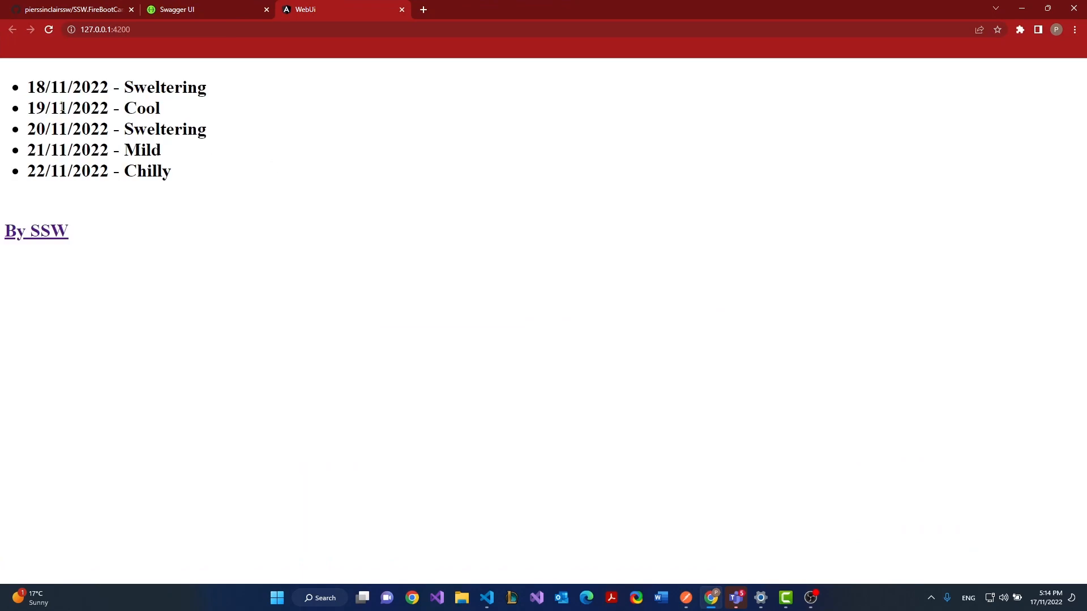
{"action": "mouse_move", "coordinate": [253, 188]}
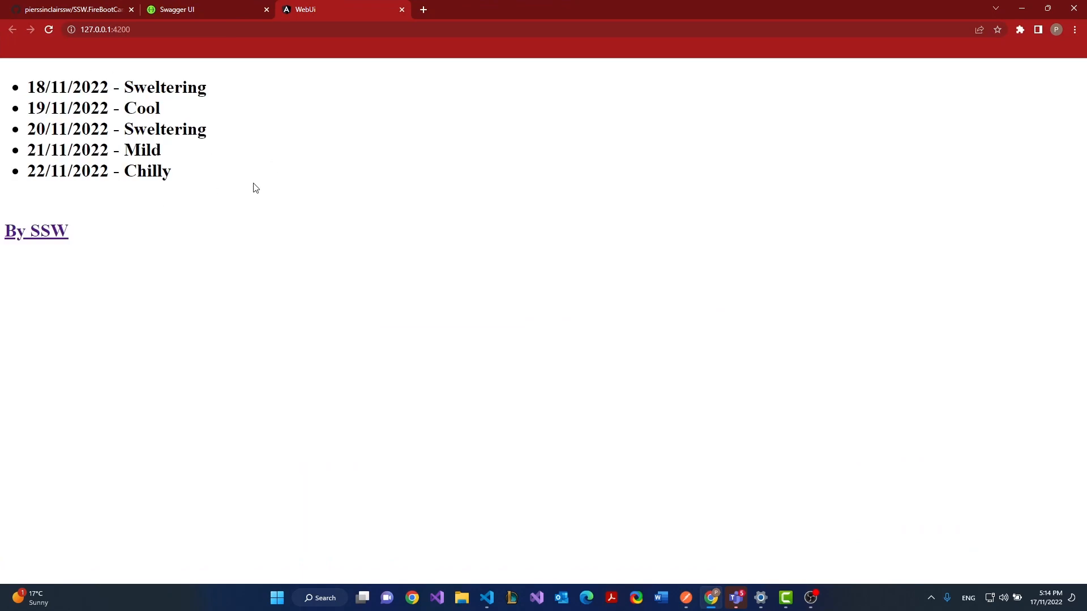
{"action": "mouse_move", "coordinate": [416, 214]}
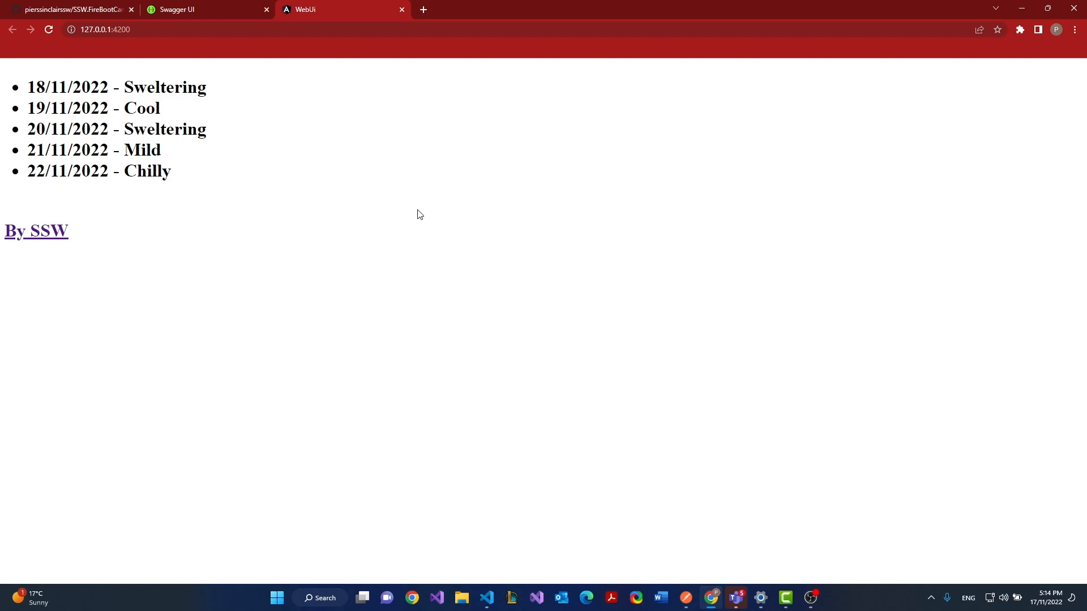
Step: Reload the WebUi and view the WeatherForecast request's 200 JSON response from localhost:7024 in DevTools
{"action": "key", "text": "F12"}
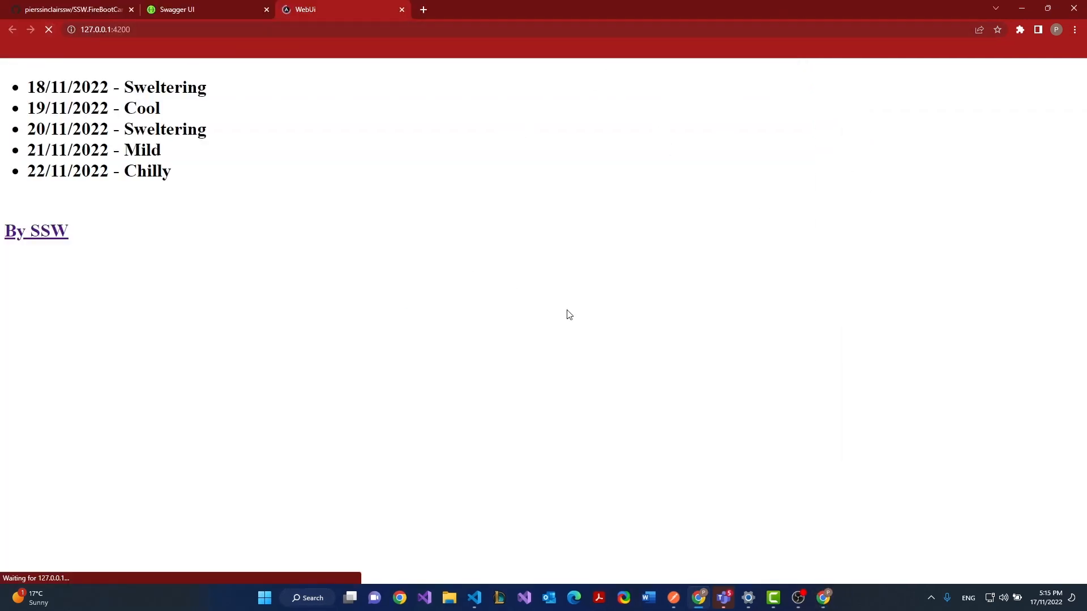
{"action": "key", "text": "F12"}
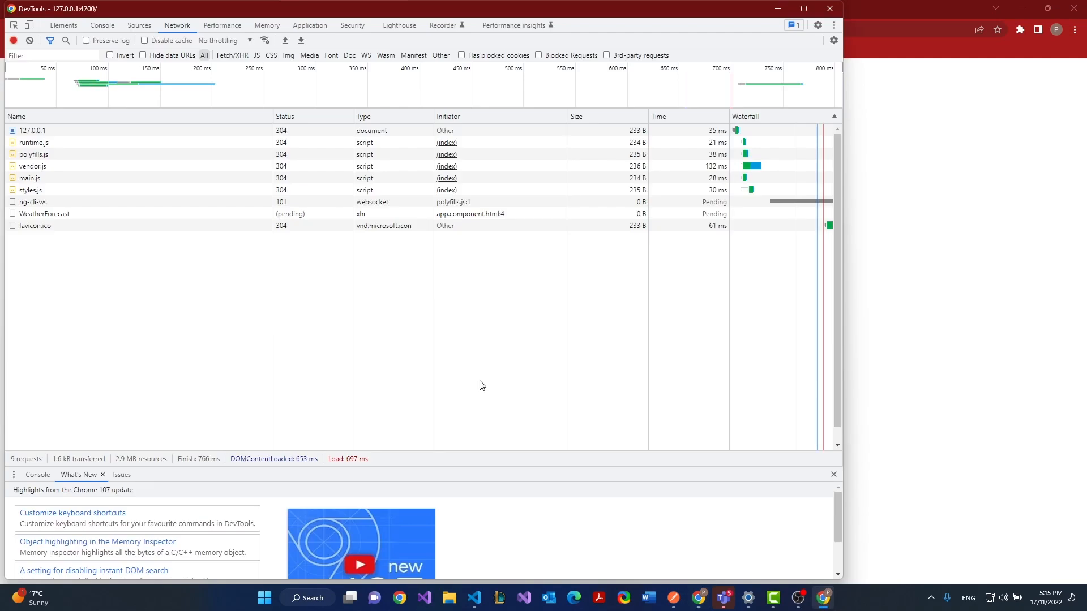
{"action": "left_click", "coordinate": [44, 213]}
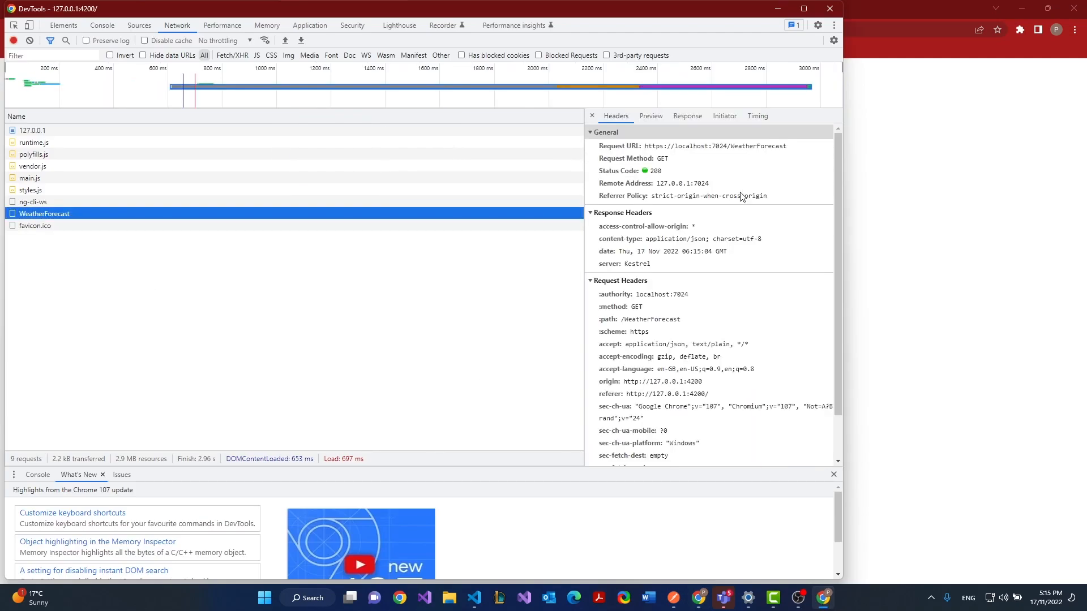
{"action": "left_click", "coordinate": [686, 115]}
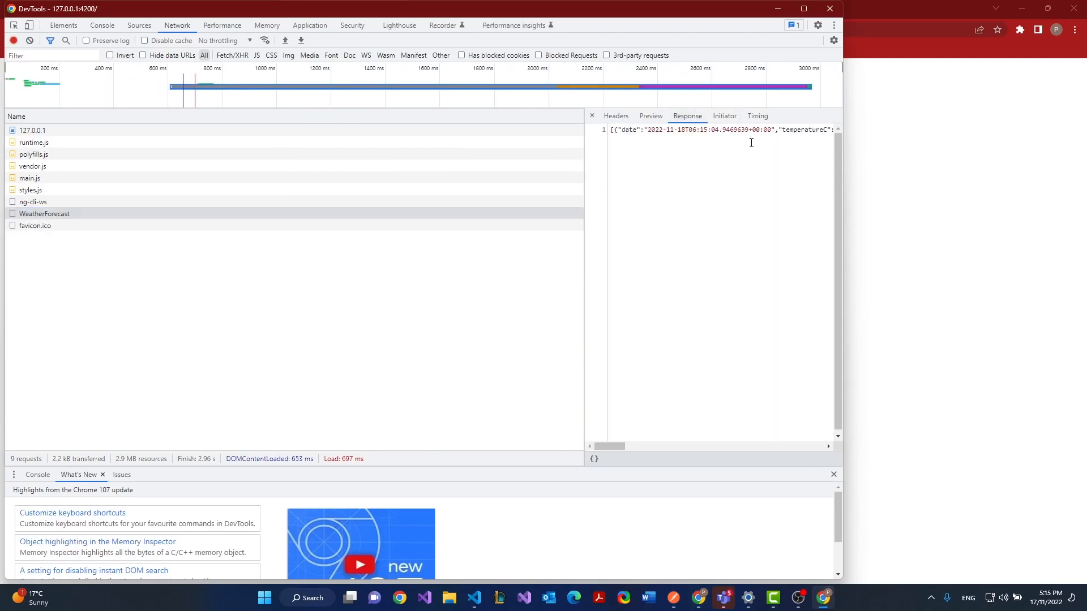